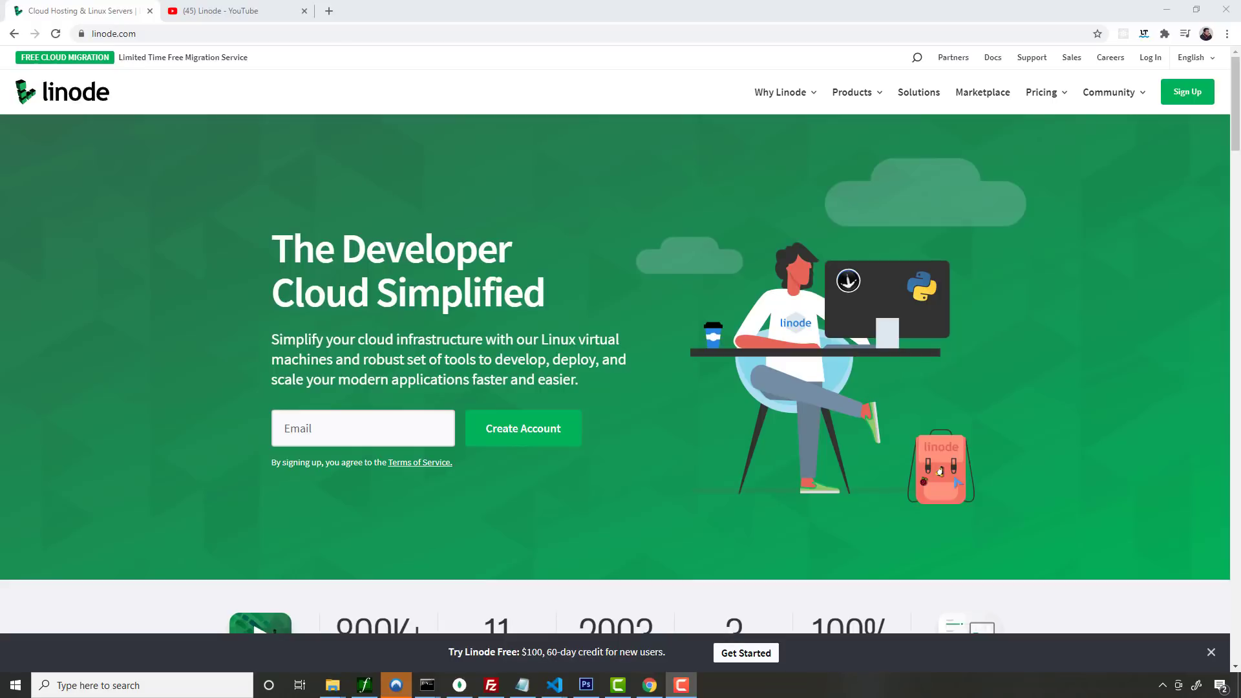
mouse_move(870, 400)
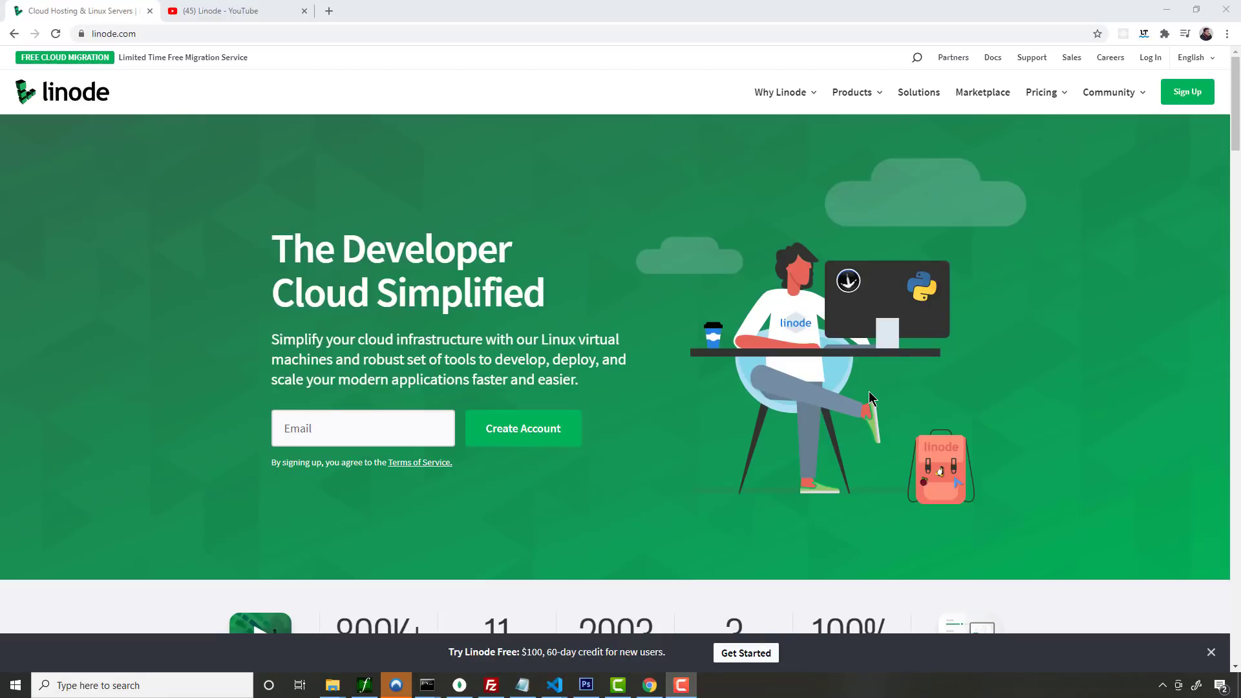
mouse_move(162, 225)
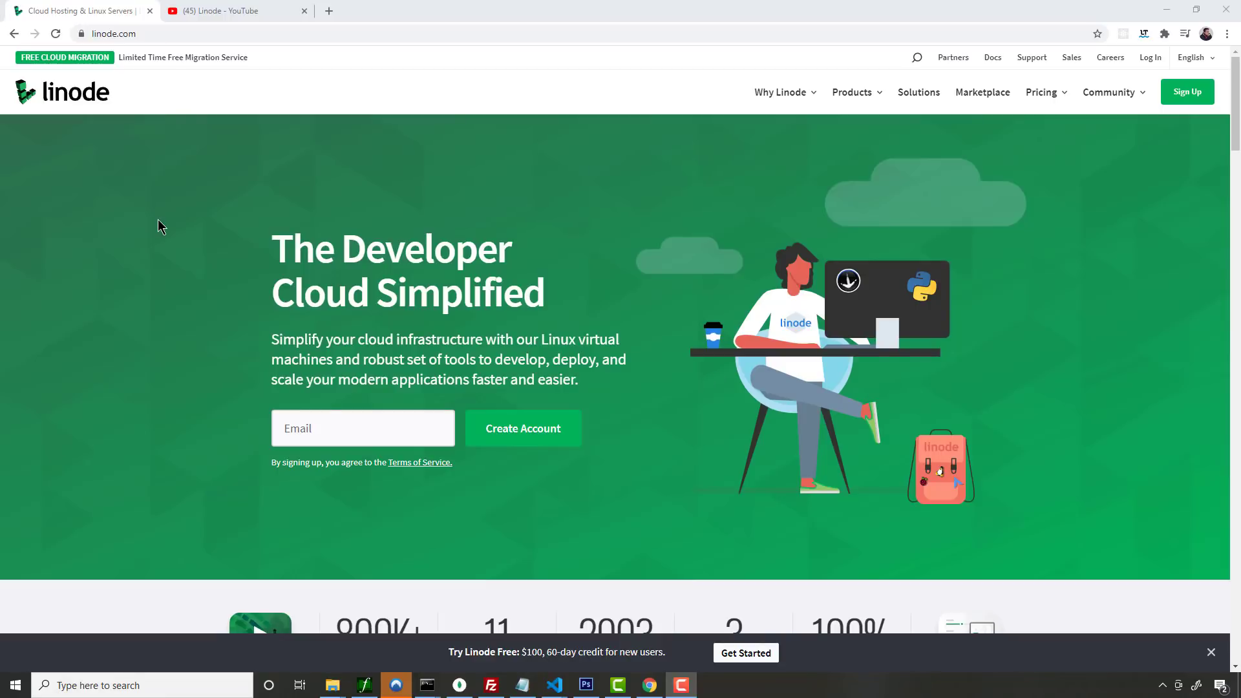
- Switch to the Linode YouTube channel page
click(230, 10)
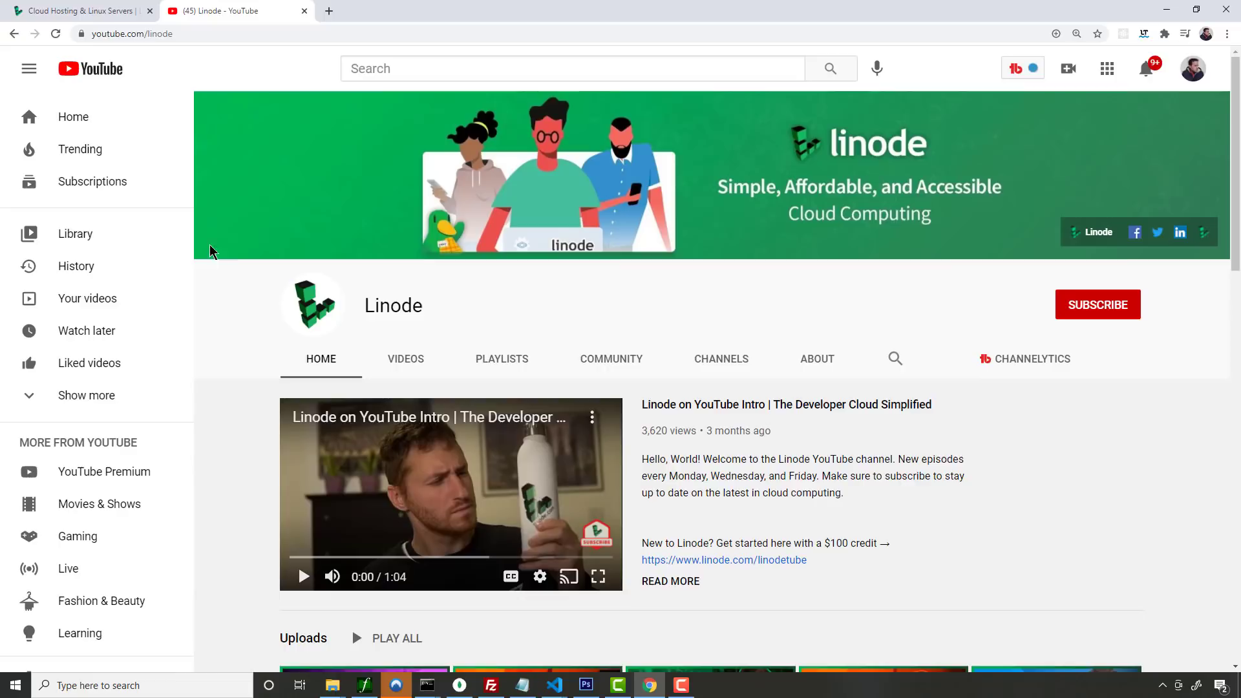
mouse_move(274, 219)
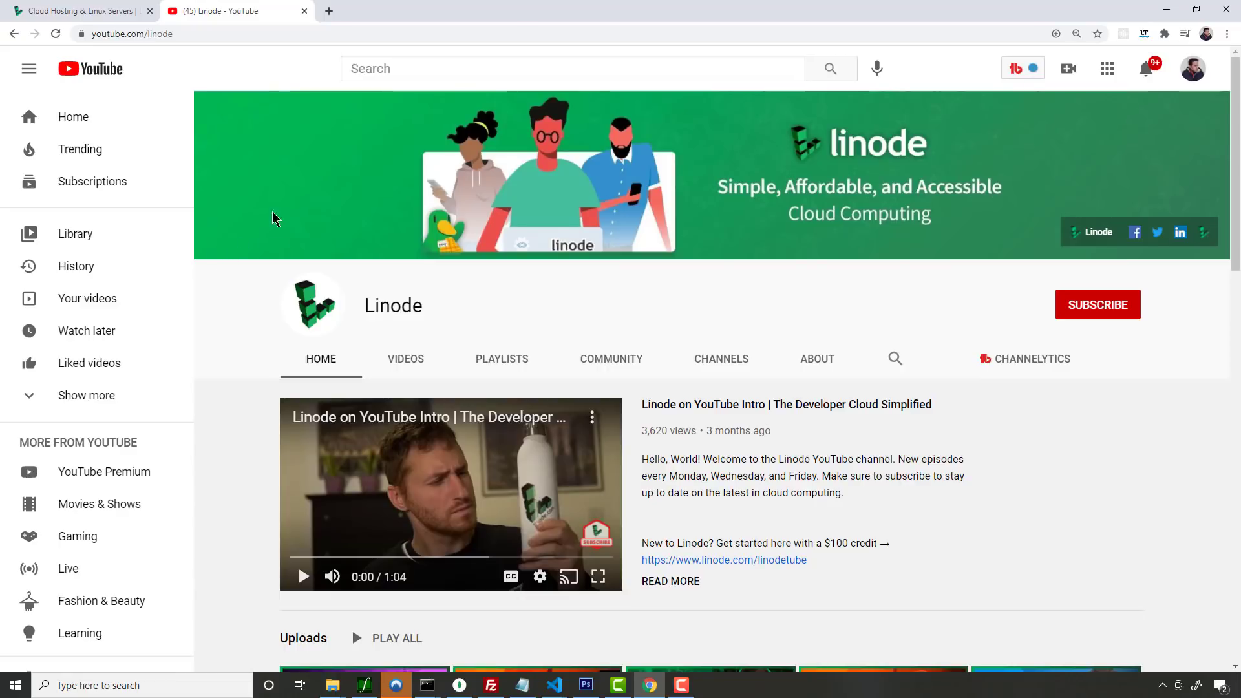
mouse_move(837, 364)
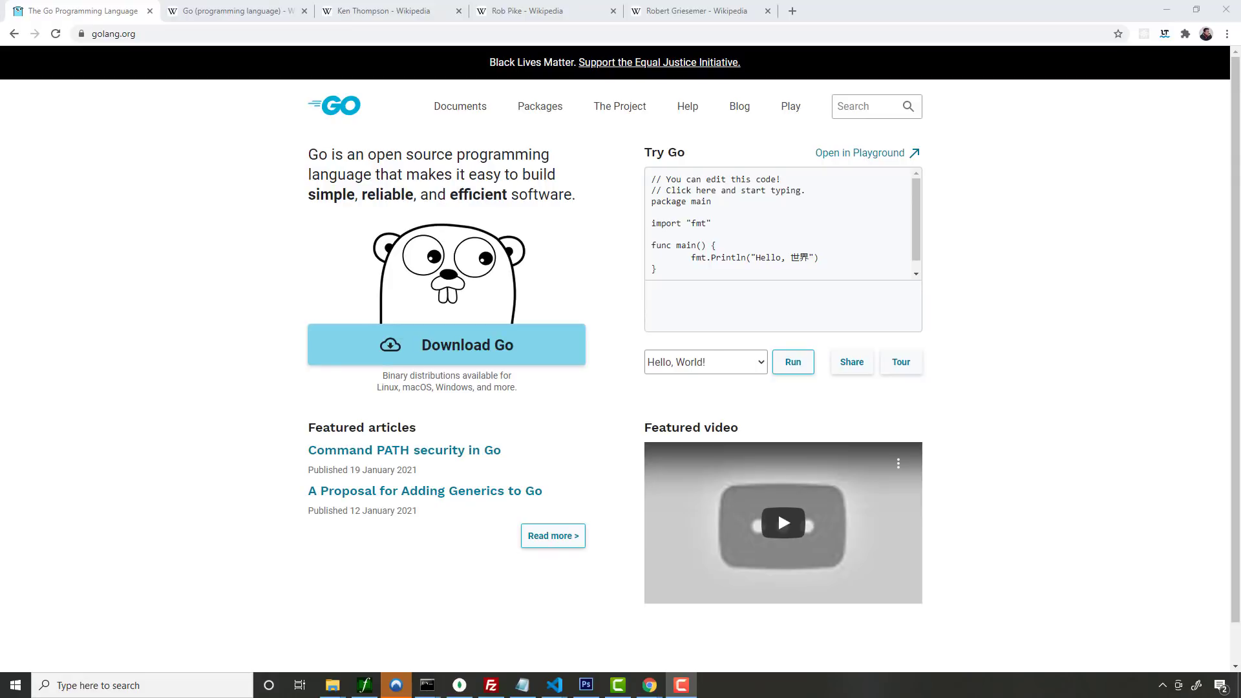
- Bring up the Ken Thompson Wikipedia article
click(388, 10)
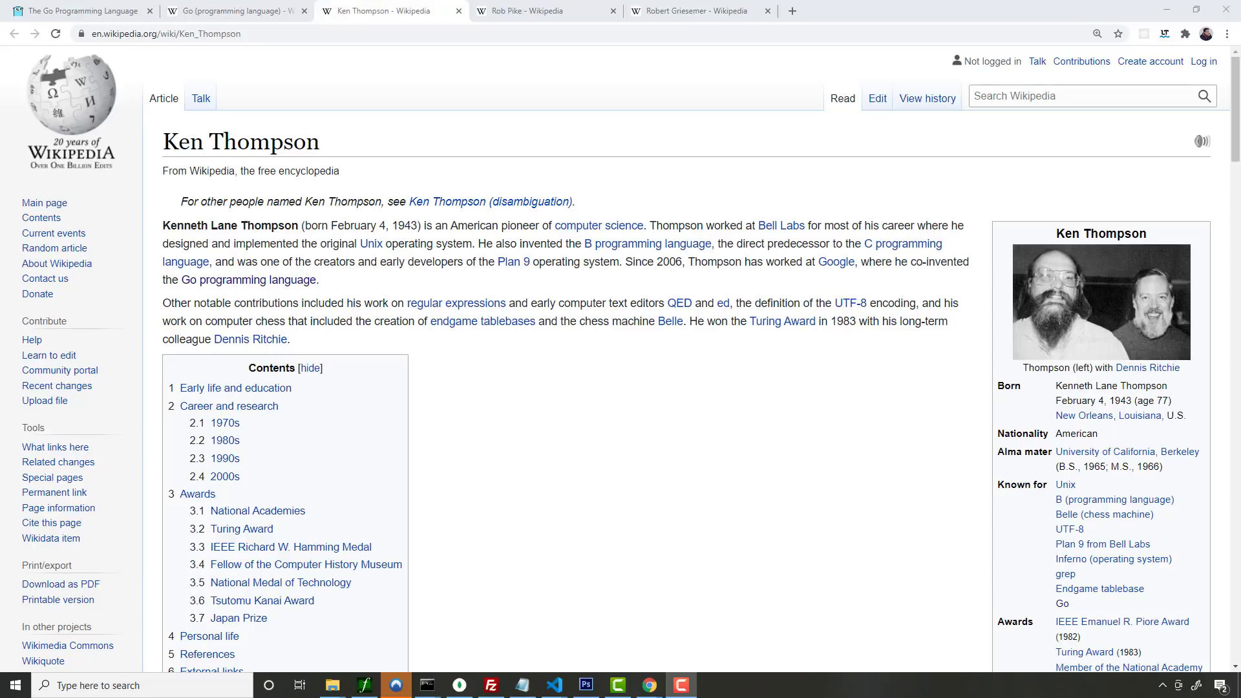
mouse_move(548, 172)
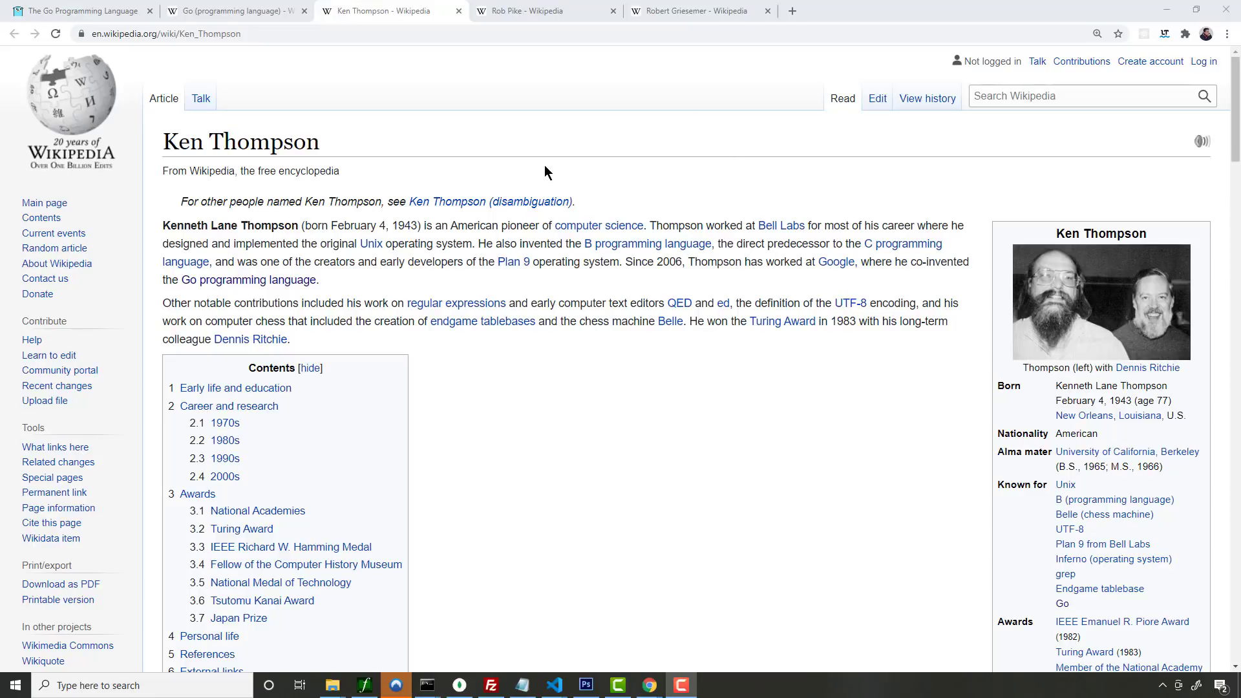
mouse_move(545, 10)
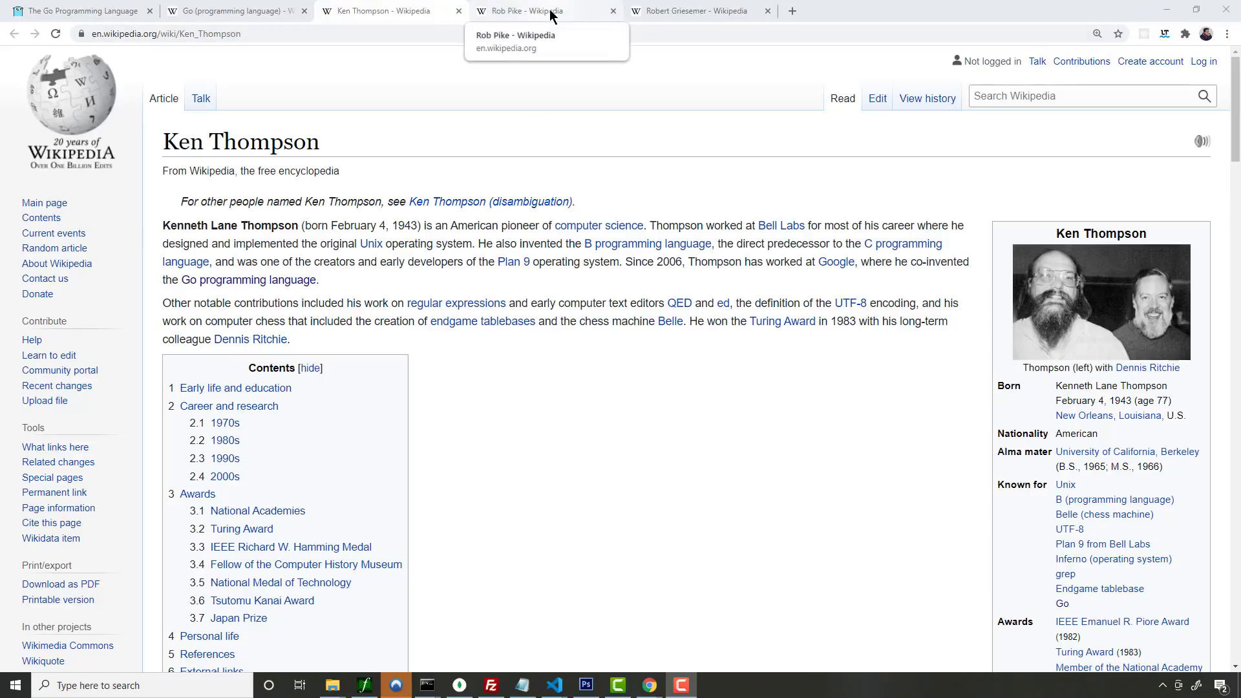
- View the Rob Pike article, then the Stack Overflow Trends chart for go and rust
click(522, 10)
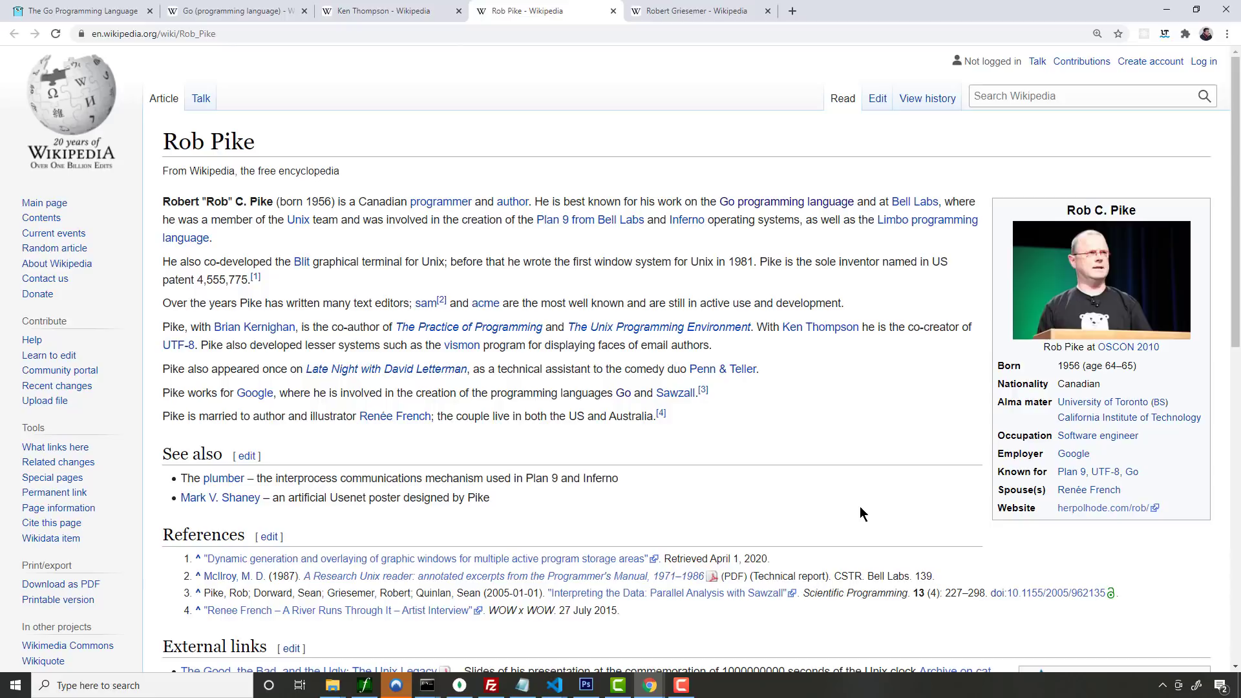
mouse_move(726, 199)
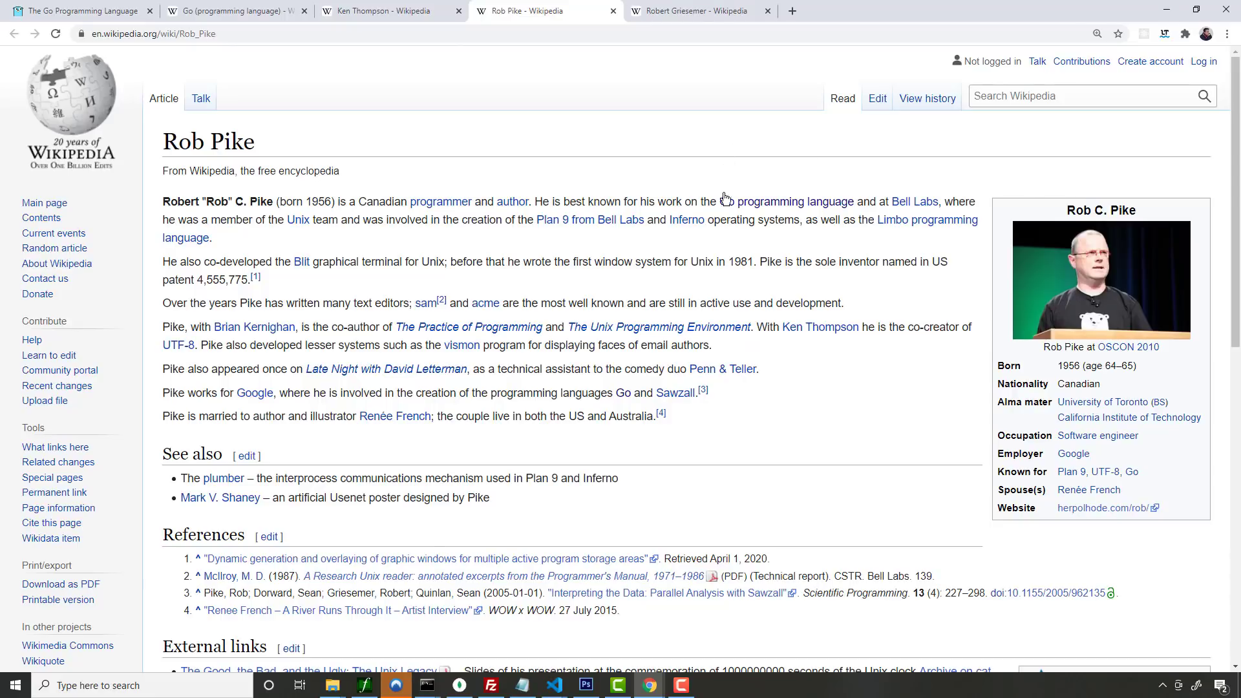
click(699, 10)
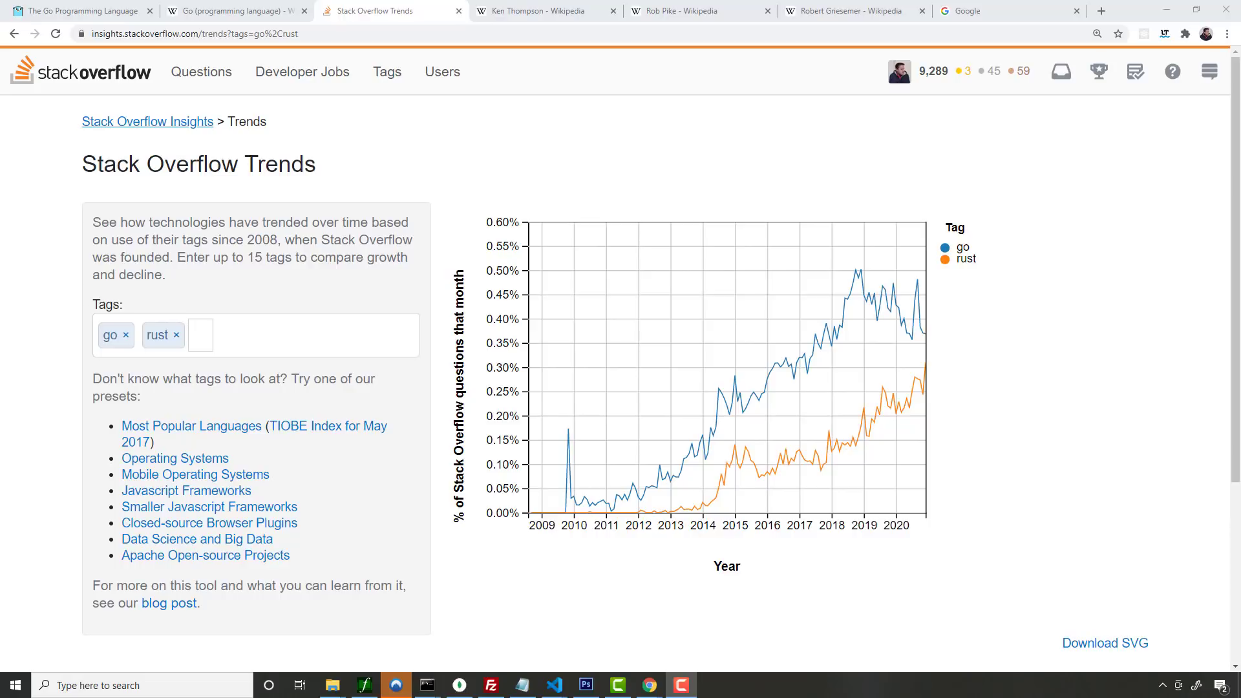
mouse_move(1021, 491)
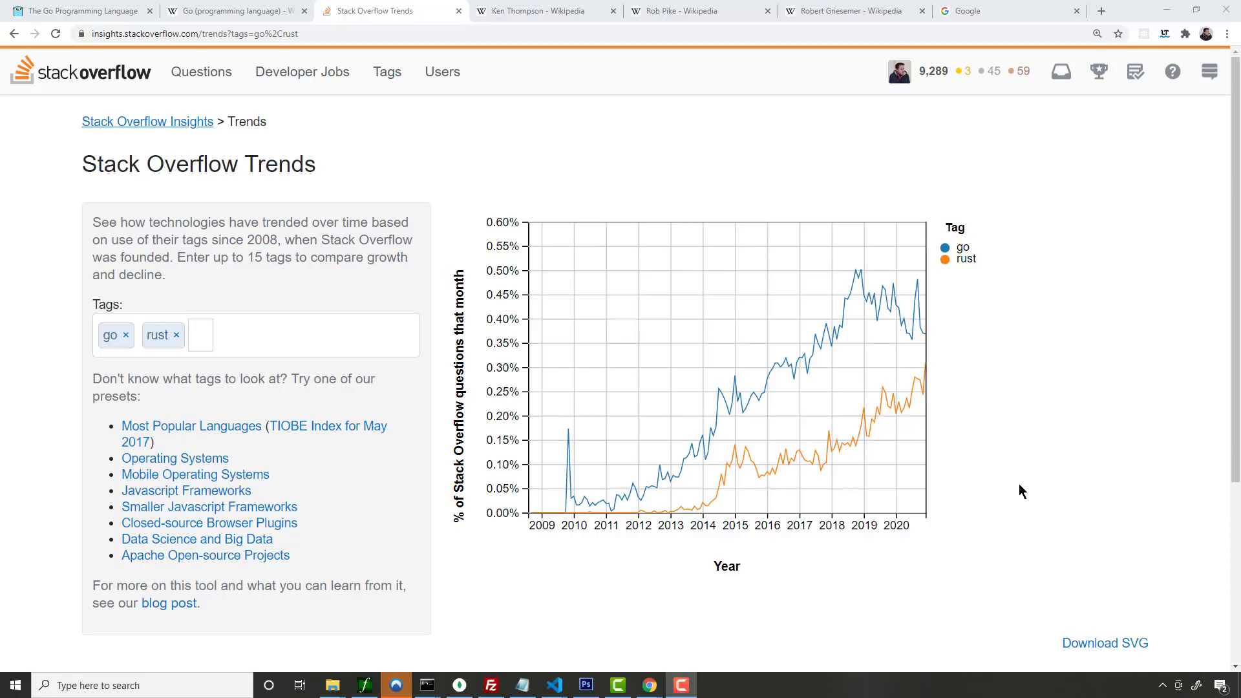
mouse_move(1040, 442)
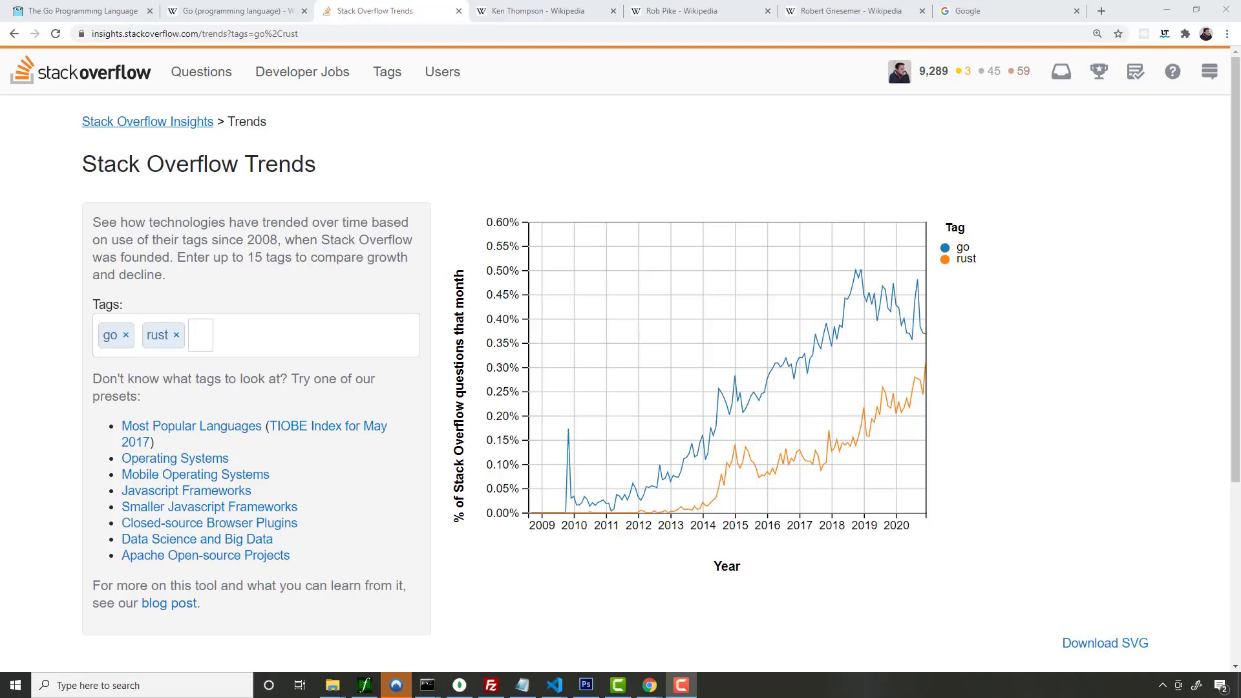
- View the Go downloads page, then switch to VS Code showing the Go extension
click(235, 10)
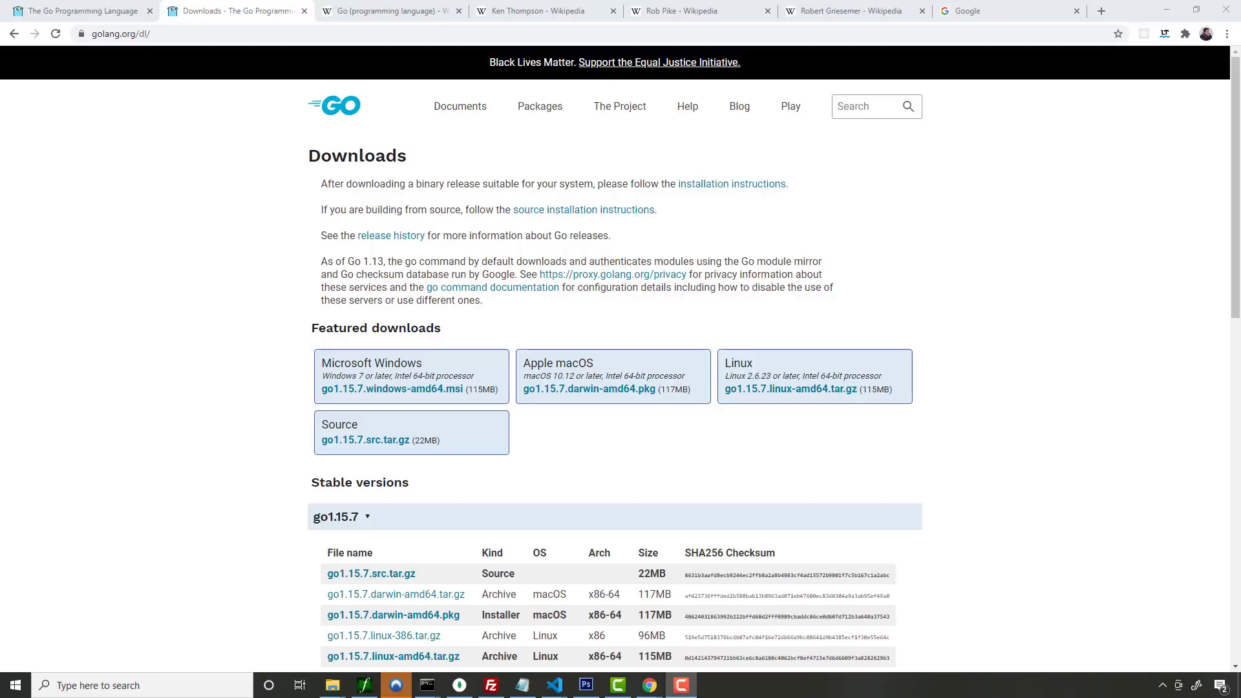
click(554, 685)
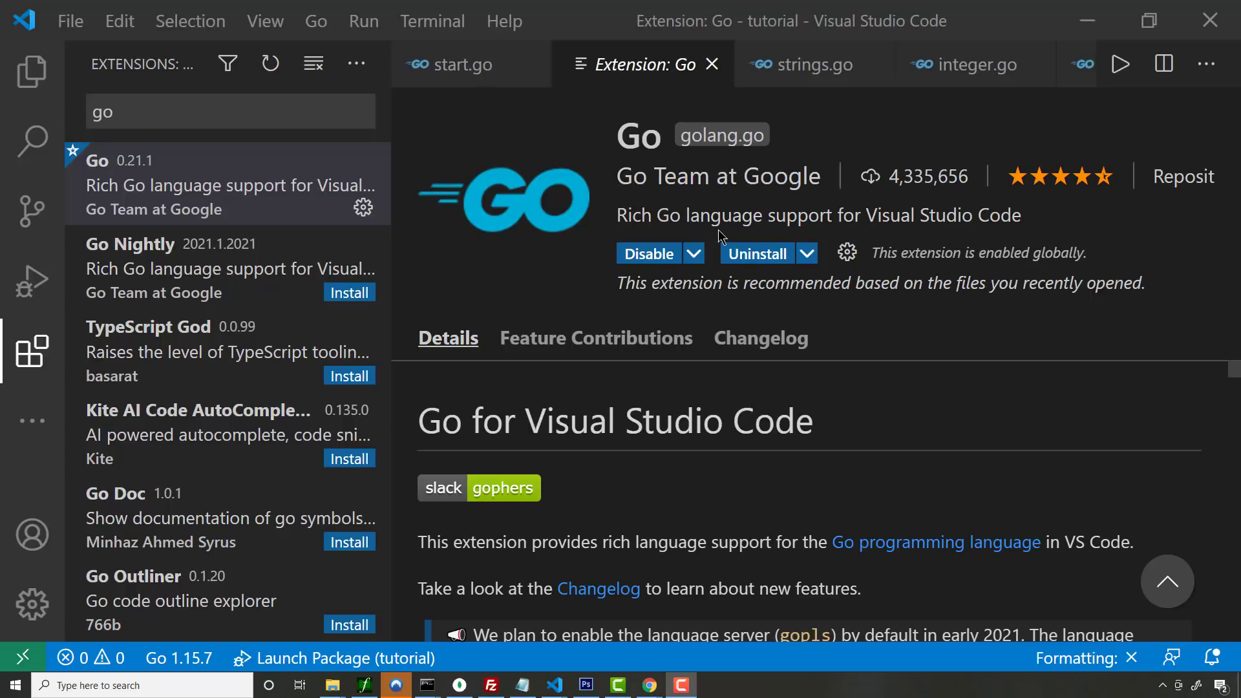
mouse_move(831, 220)
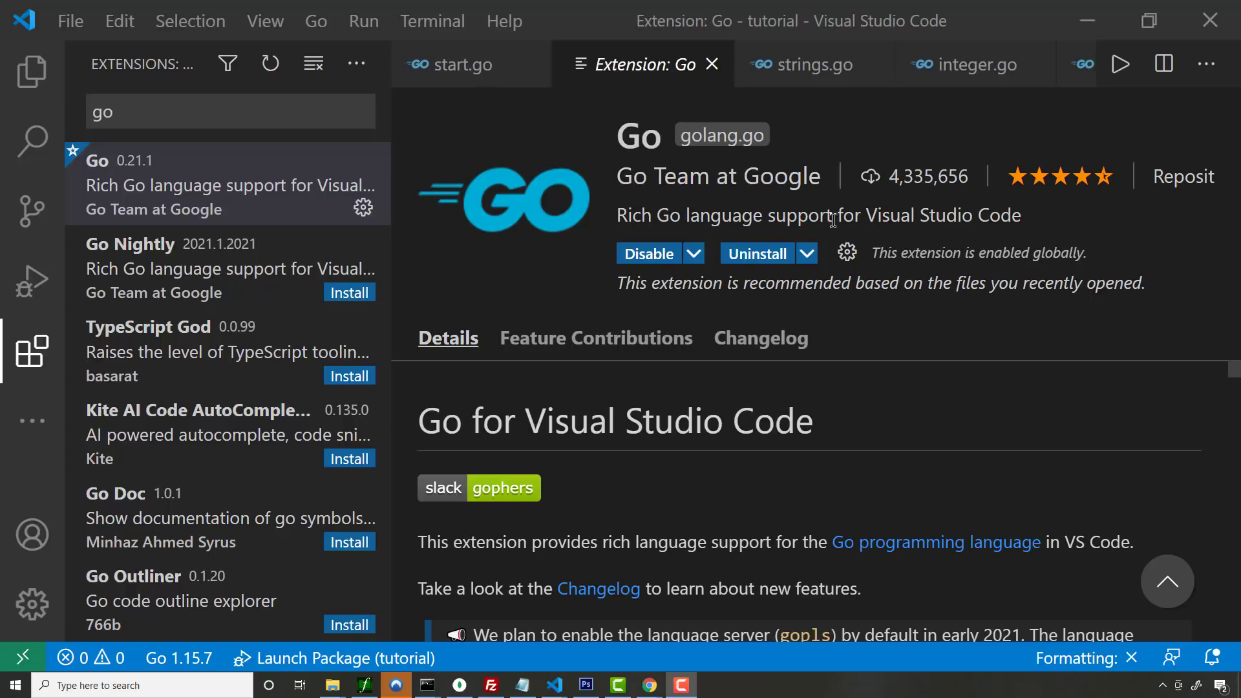
- Close the Go extension details and run start.go in the debugger, pausing at PrintStrings
click(31, 71)
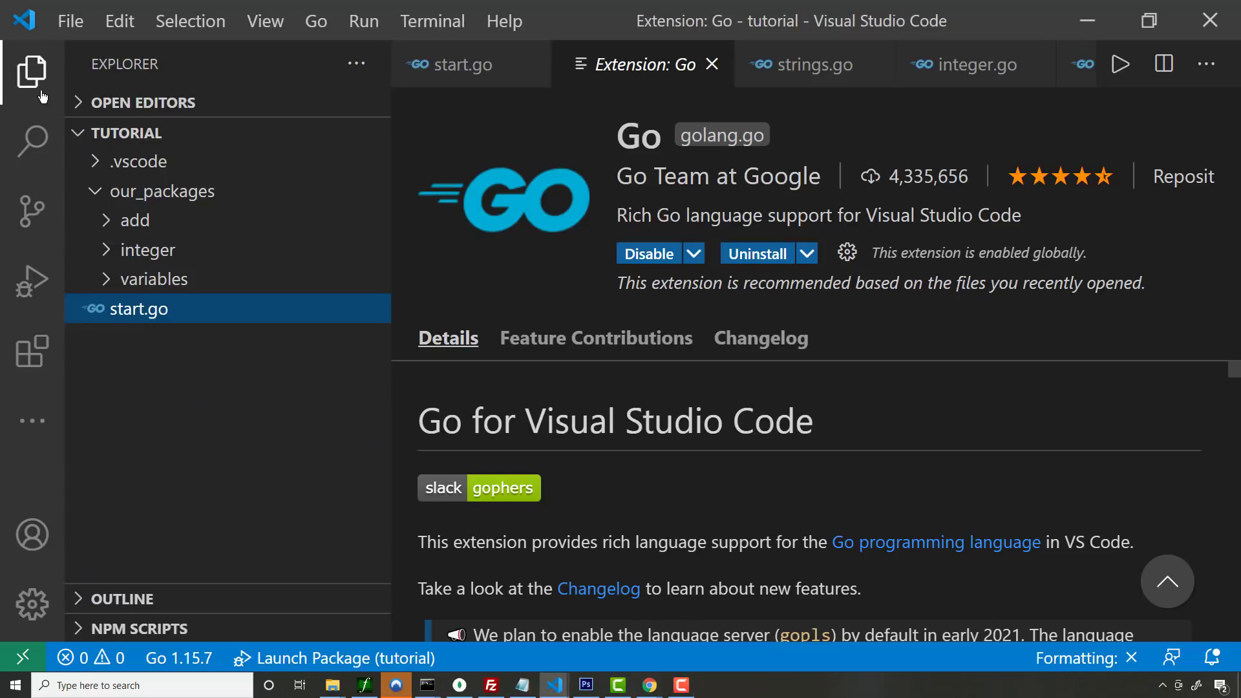
mouse_move(721, 65)
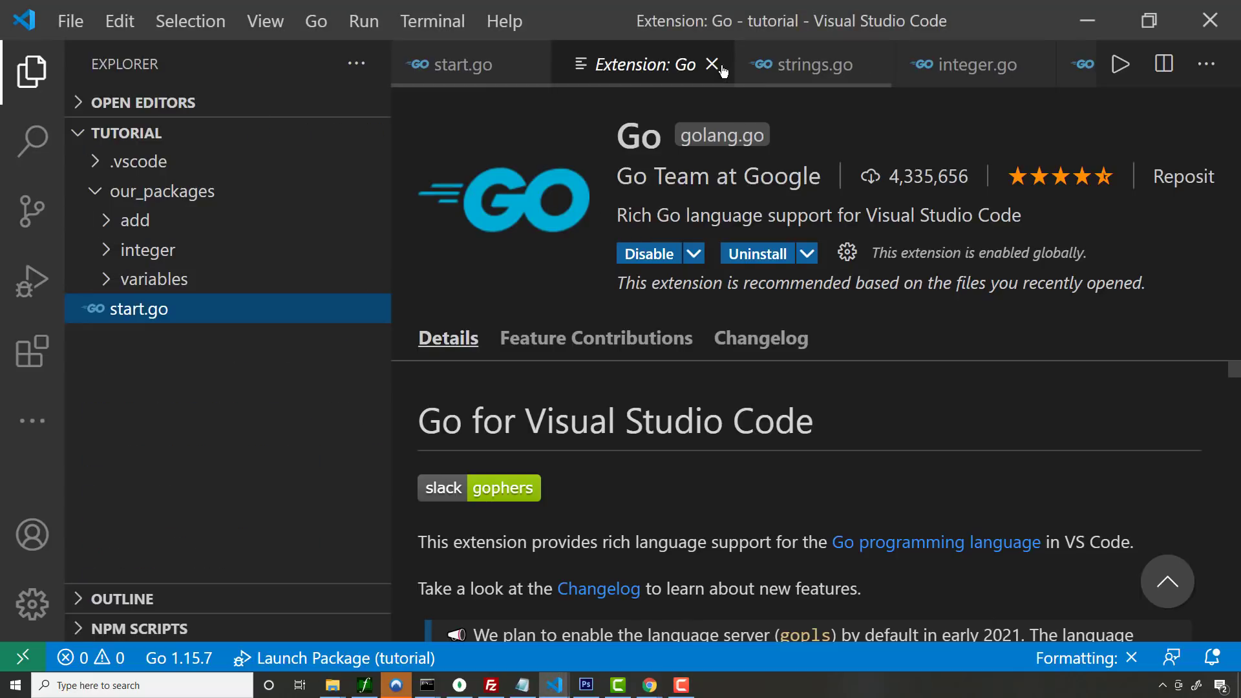
click(714, 65)
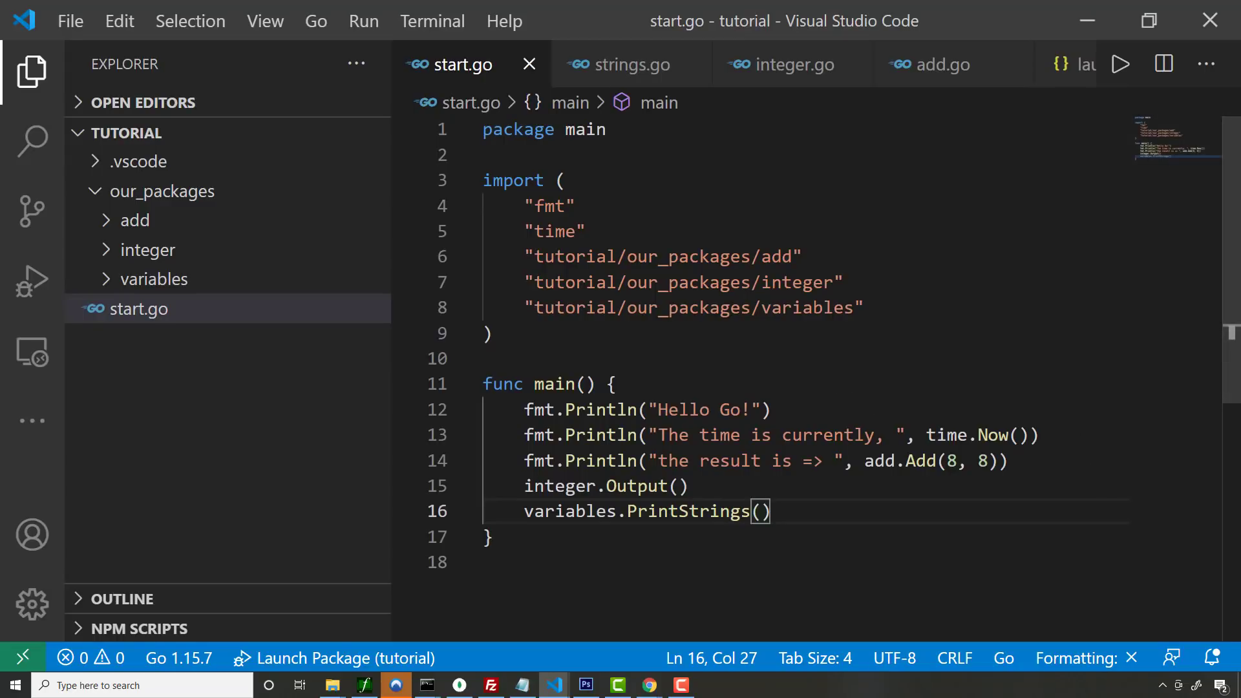
click(403, 511)
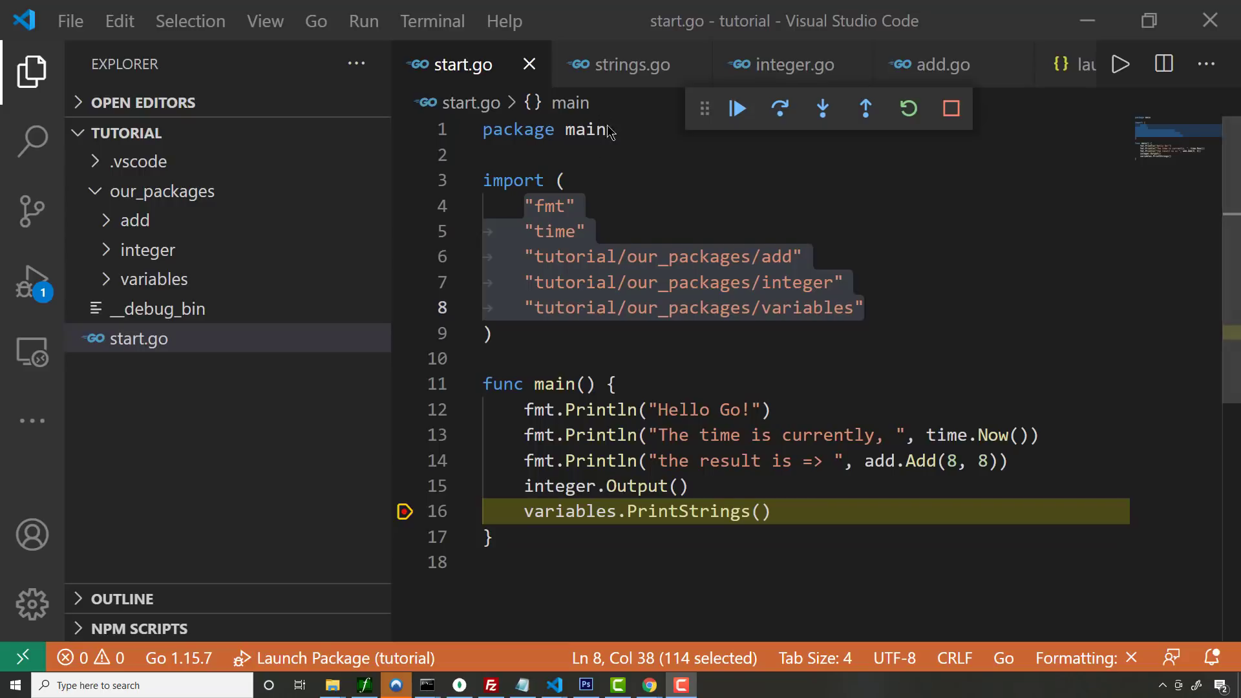
- Highlight the time.Now() print line and the local package imports in start.go
click(578, 205)
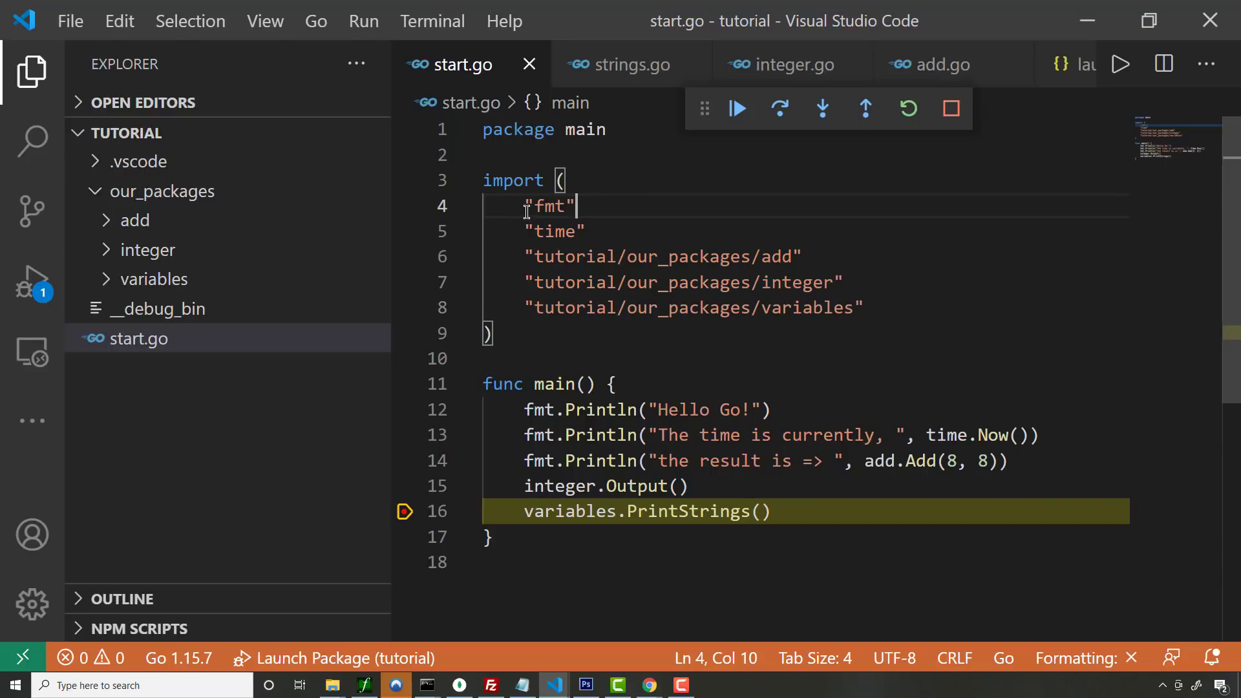
double_click(548, 205)
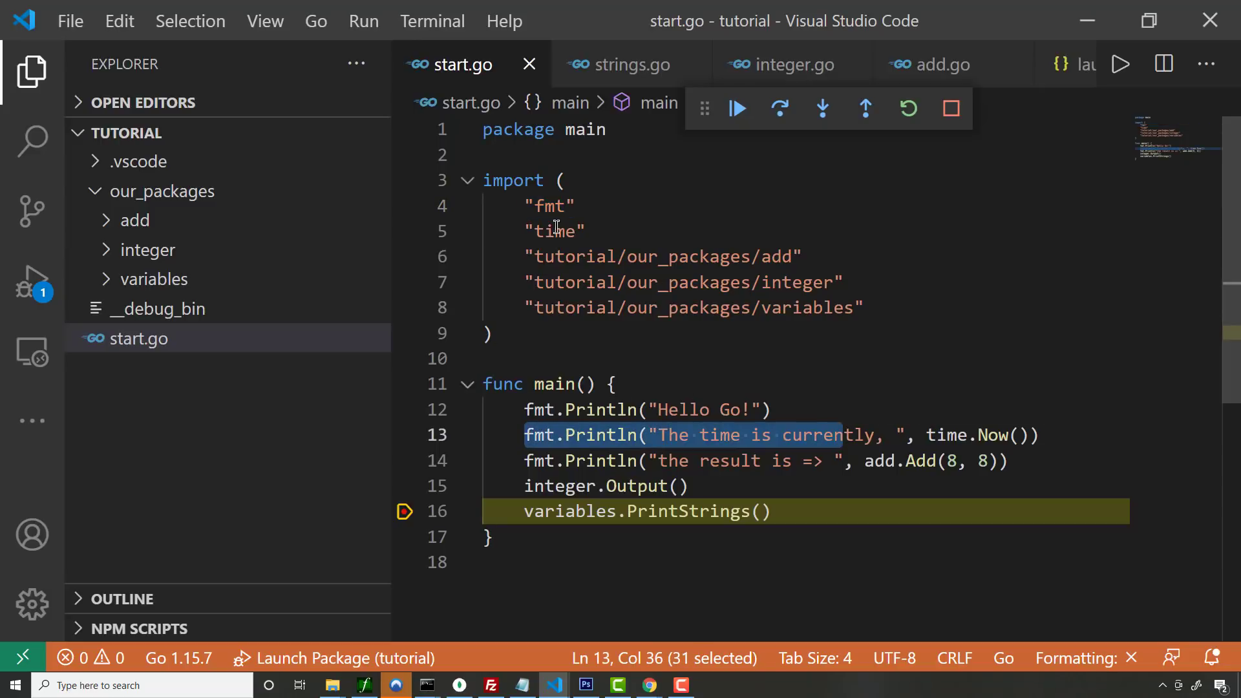
double_click(555, 230)
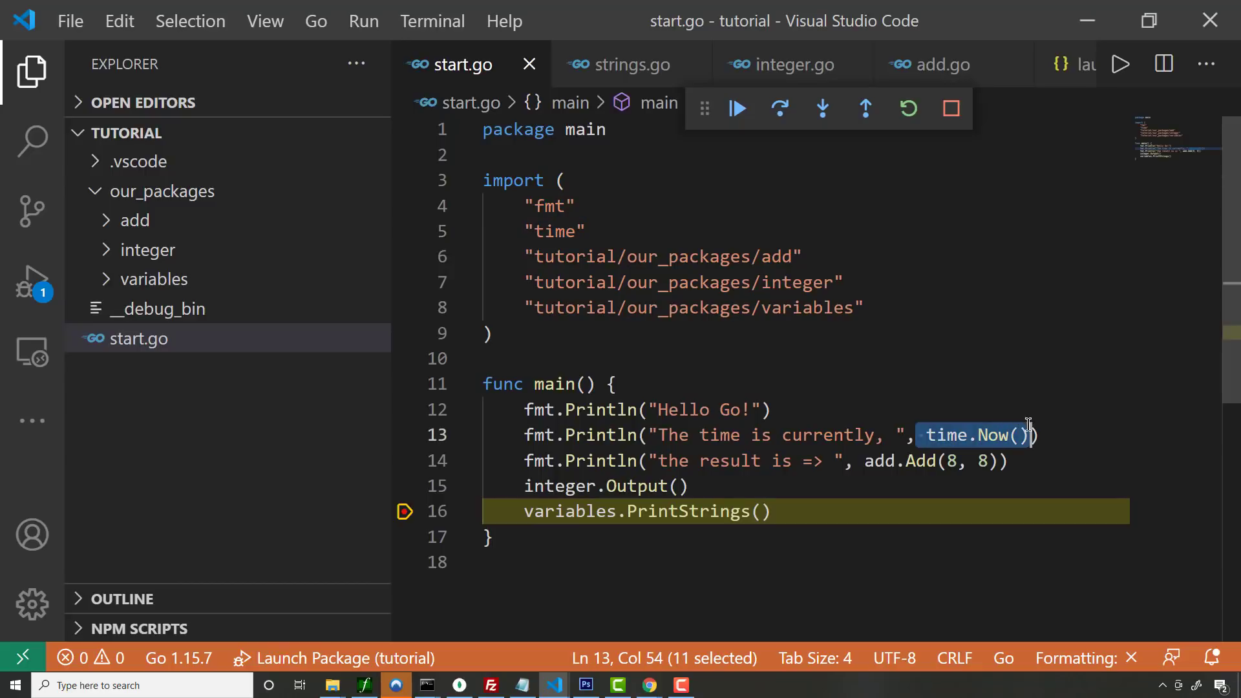
click(529, 255)
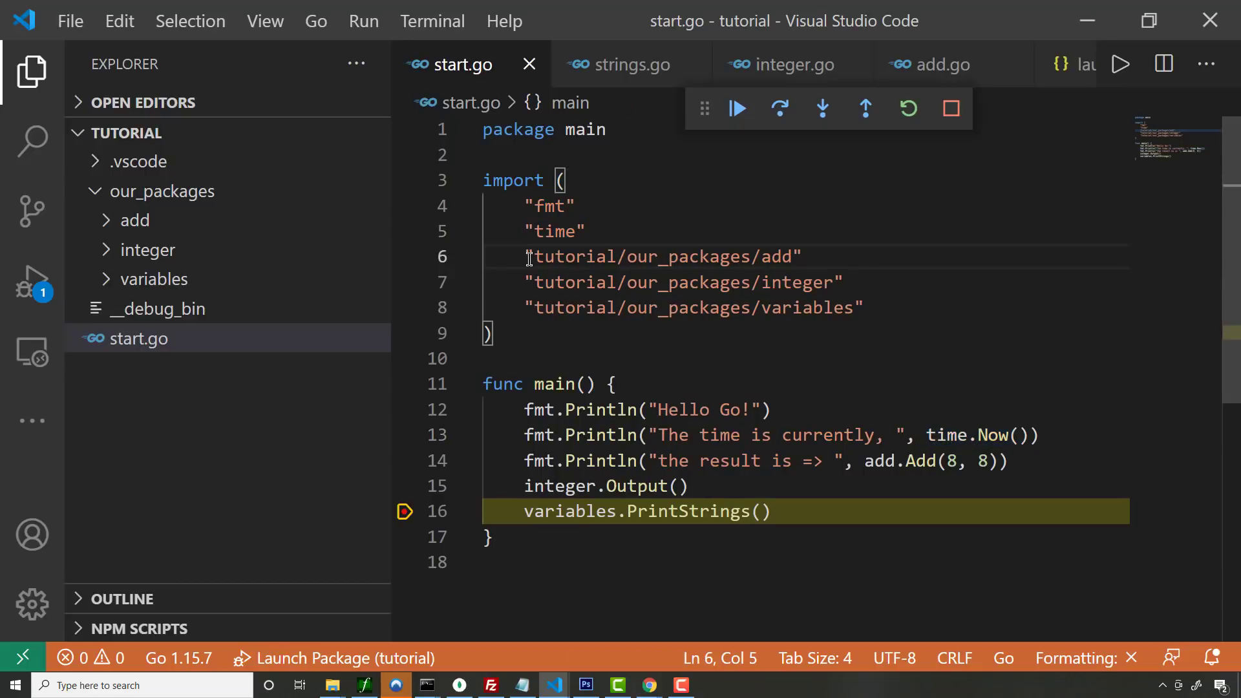
mouse_move(798, 256)
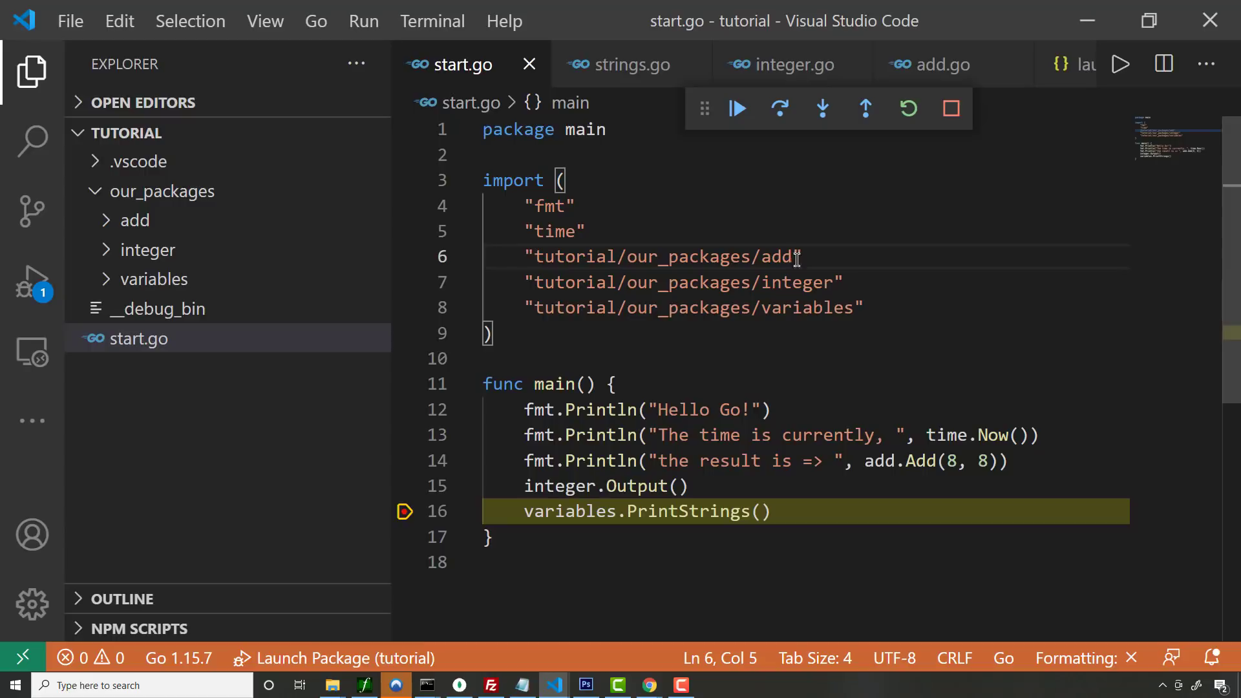
mouse_move(528, 259)
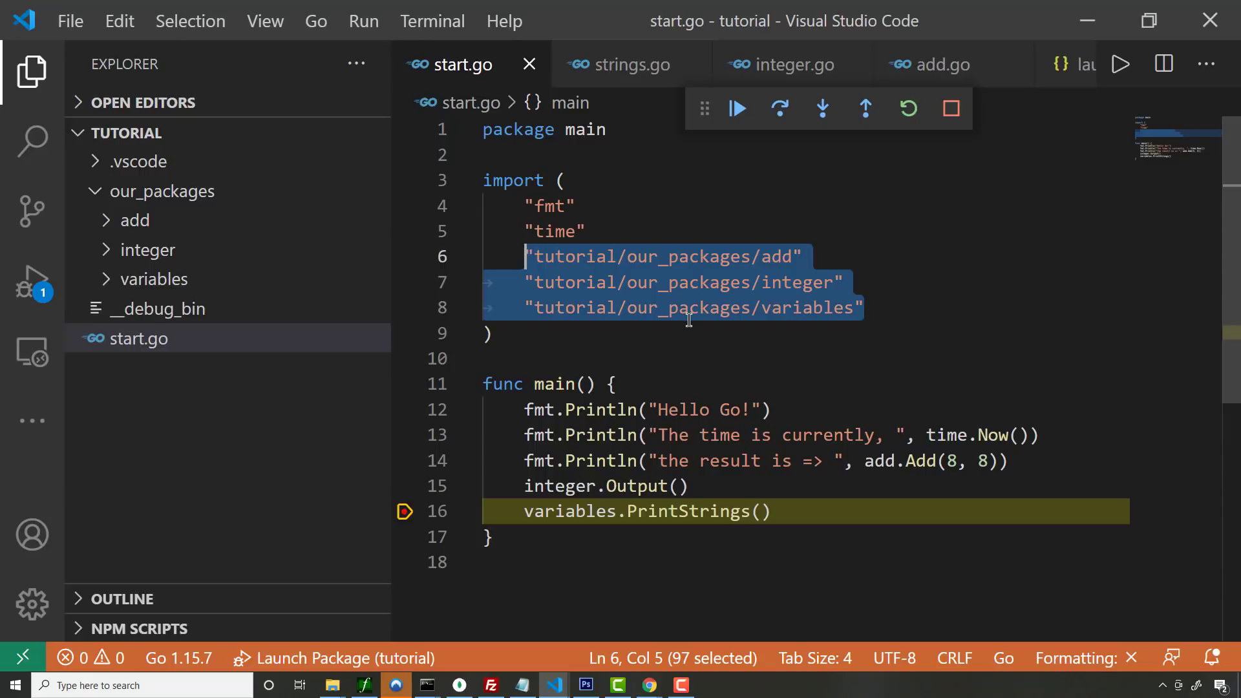
click(767, 283)
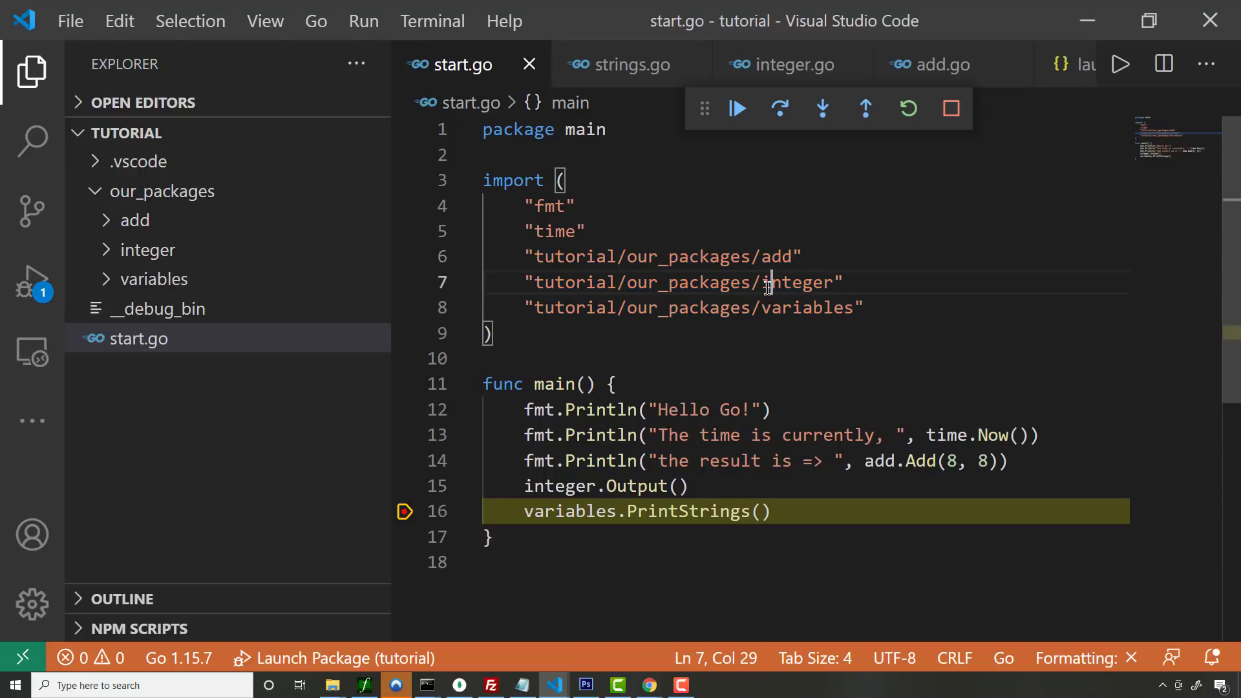
mouse_move(693, 307)
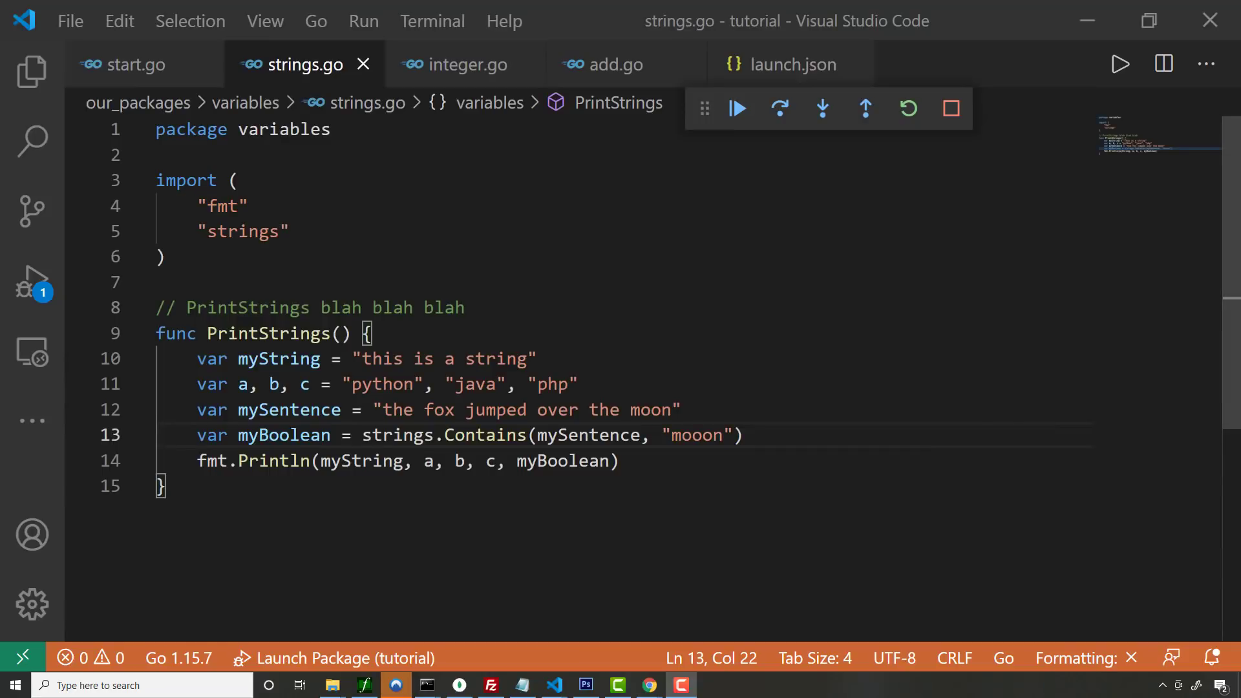
- Point out 'moon' and 'mooon' in strings.go, then move to integer.go
double_click(244, 231)
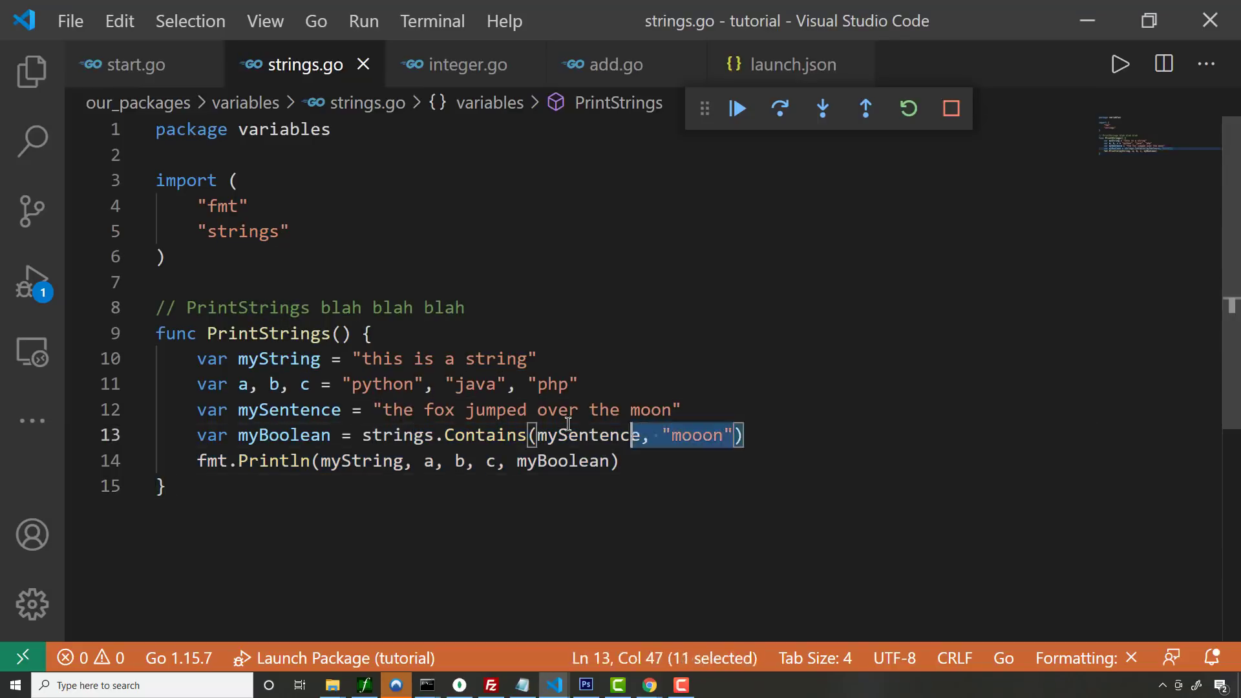
double_click(648, 410)
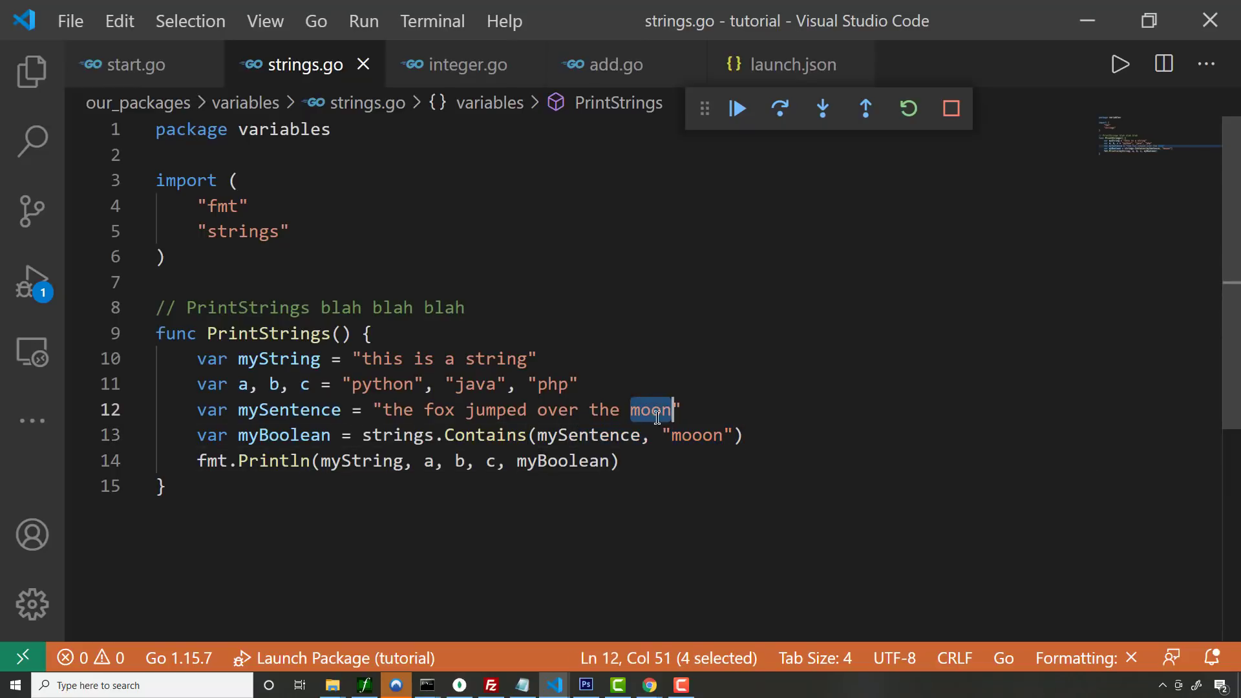
double_click(696, 434)
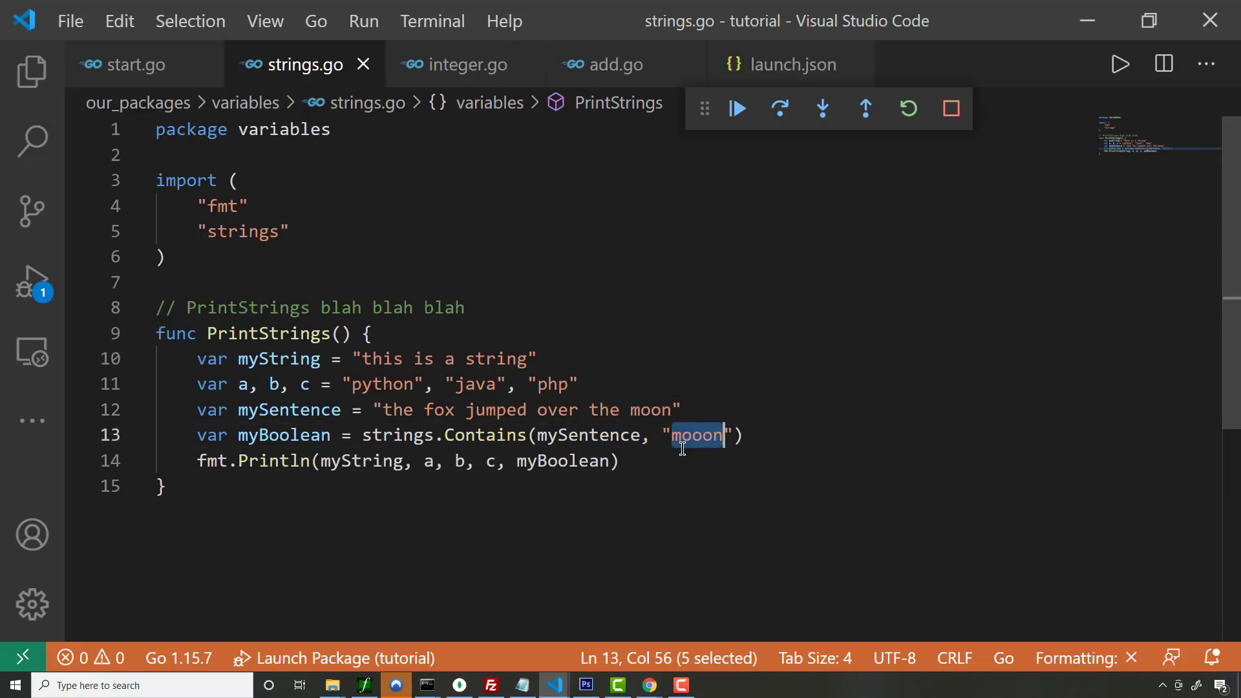
mouse_move(852, 470)
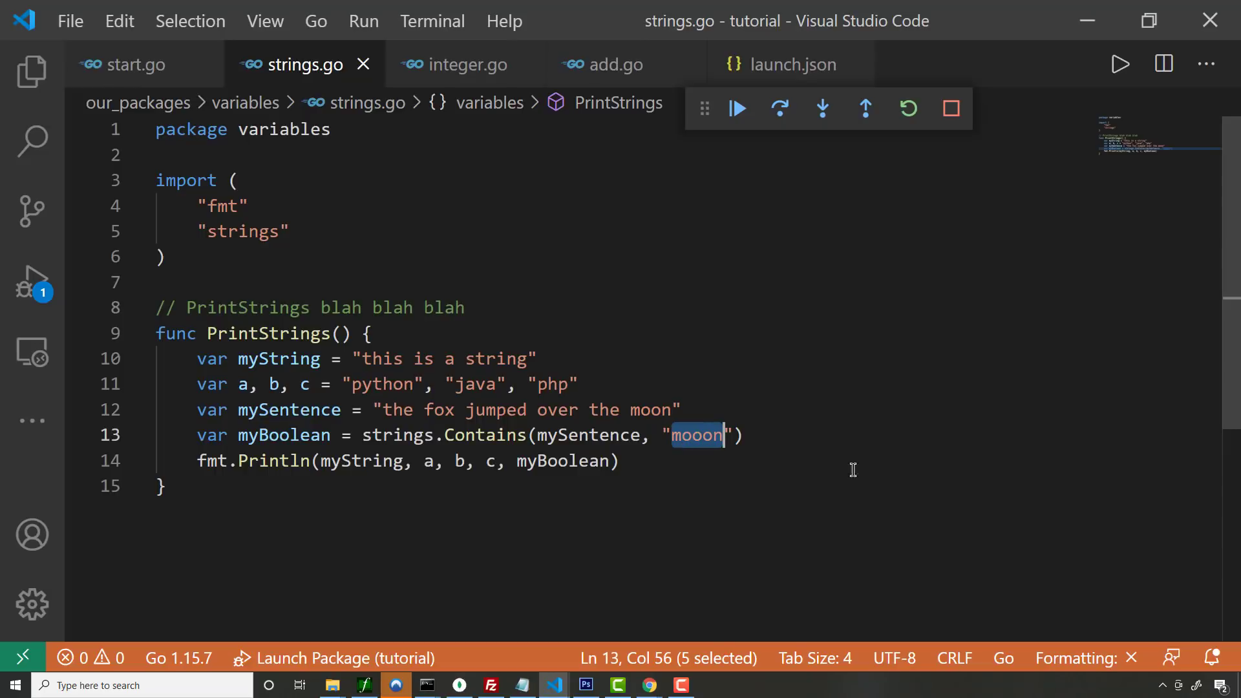
click(466, 64)
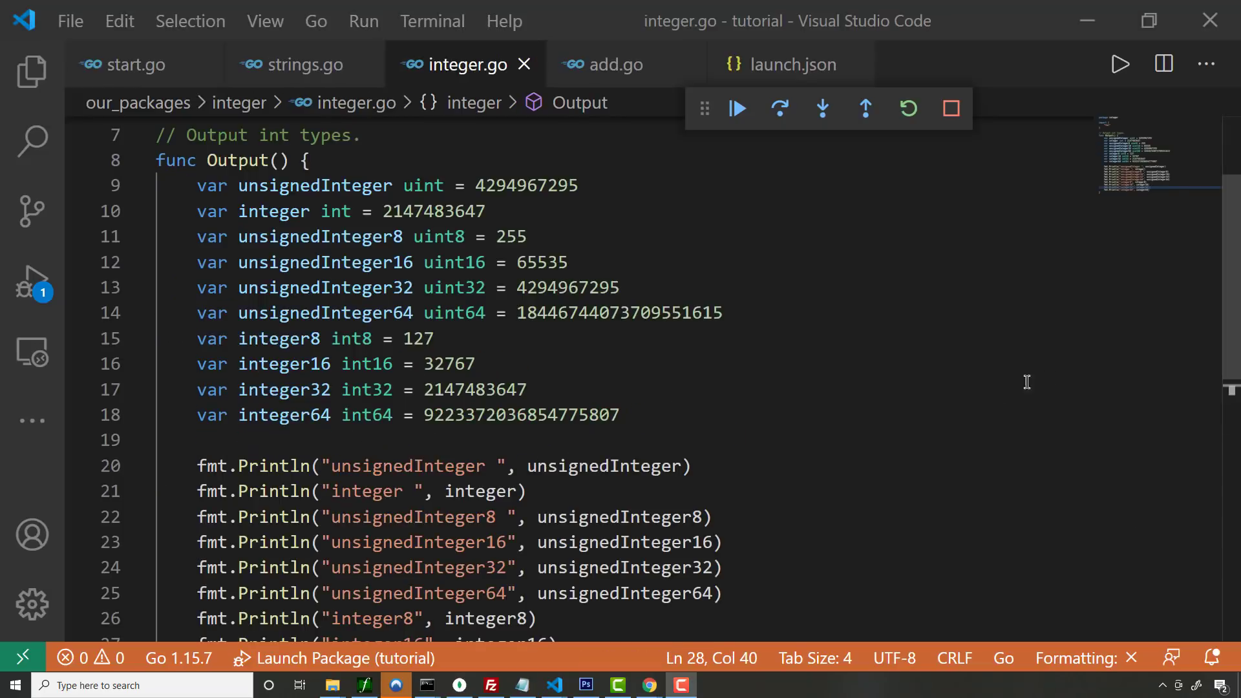
mouse_move(299, 210)
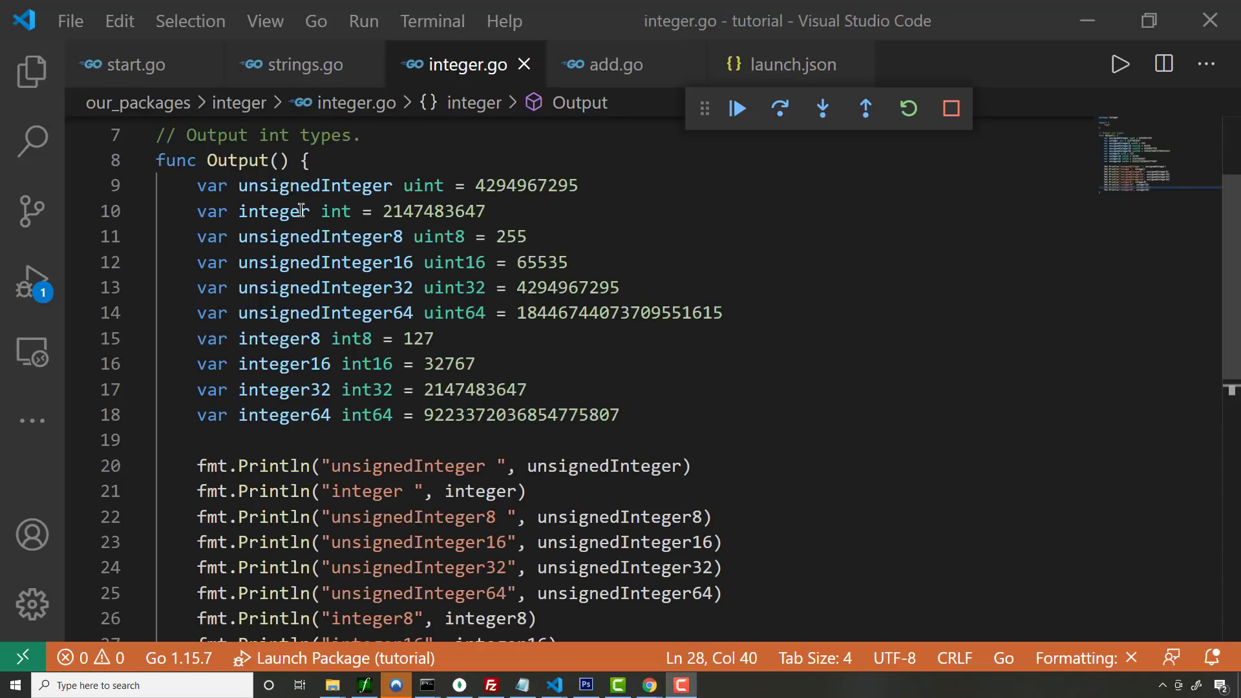
mouse_move(272, 211)
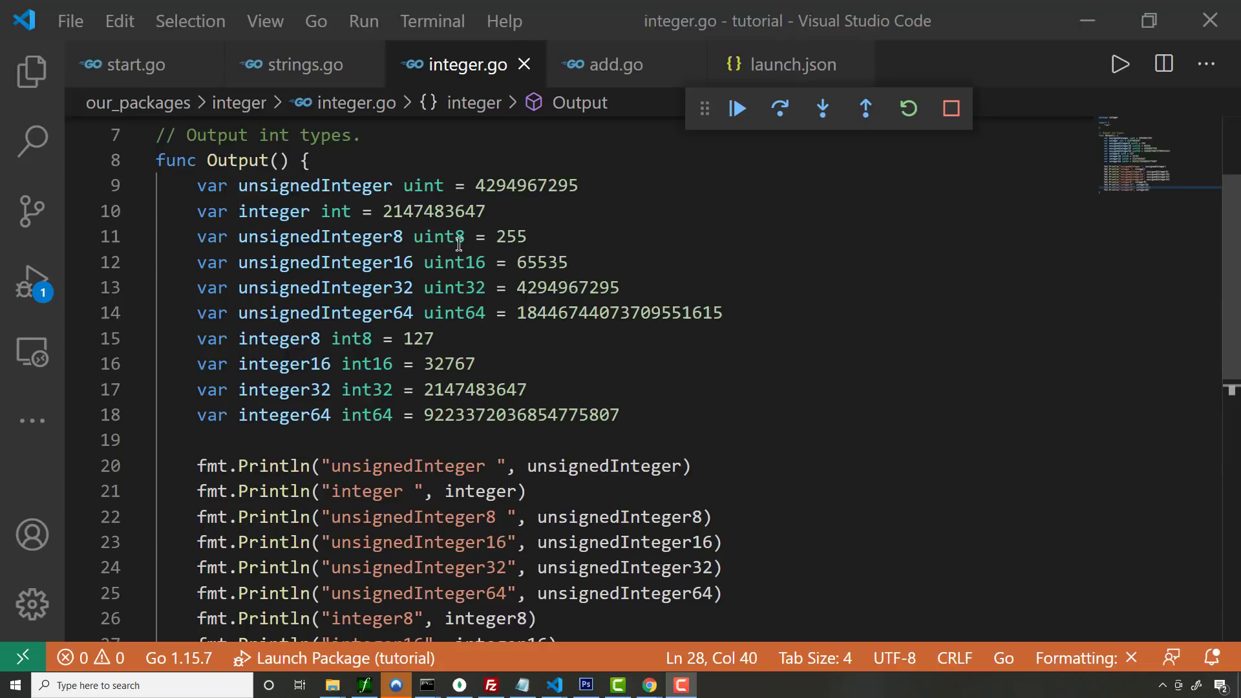
double_click(509, 235)
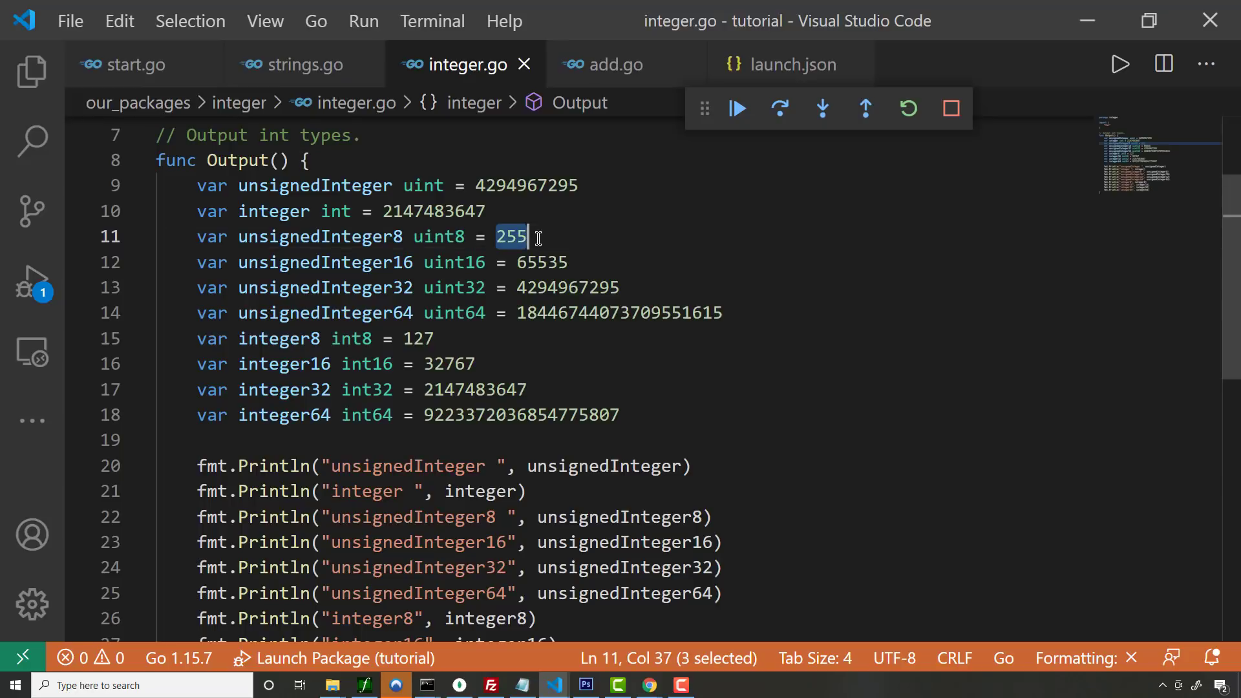
double_click(438, 235)
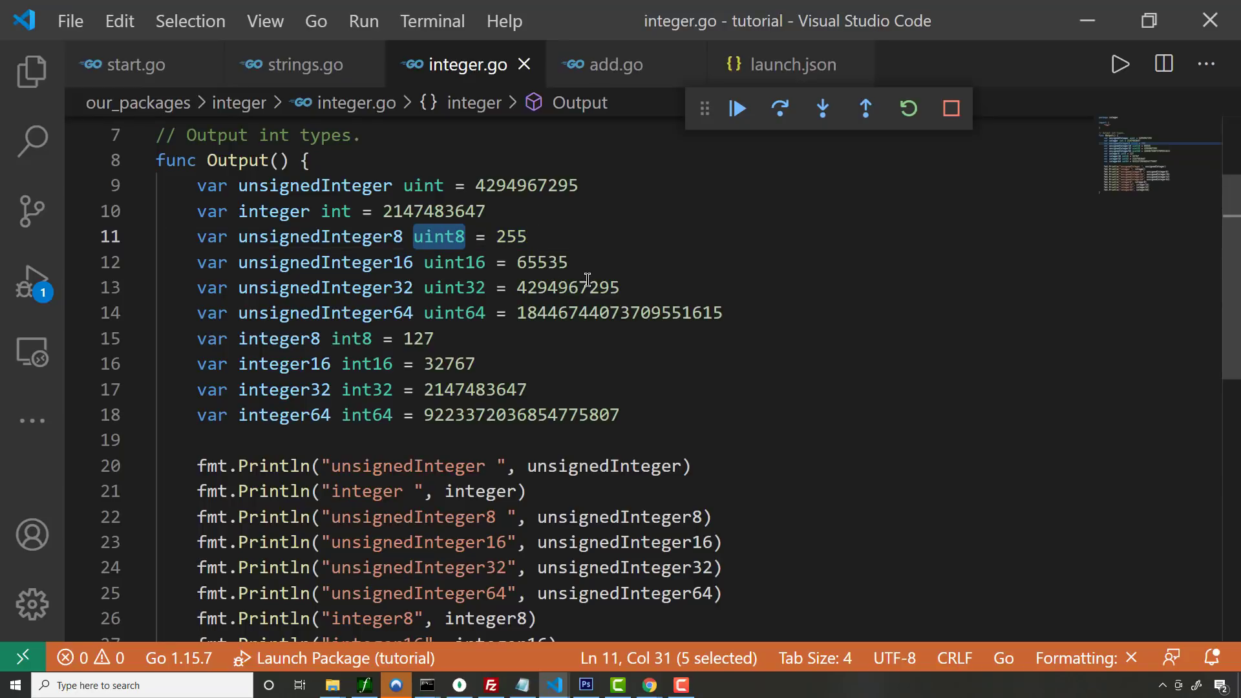
double_click(454, 263)
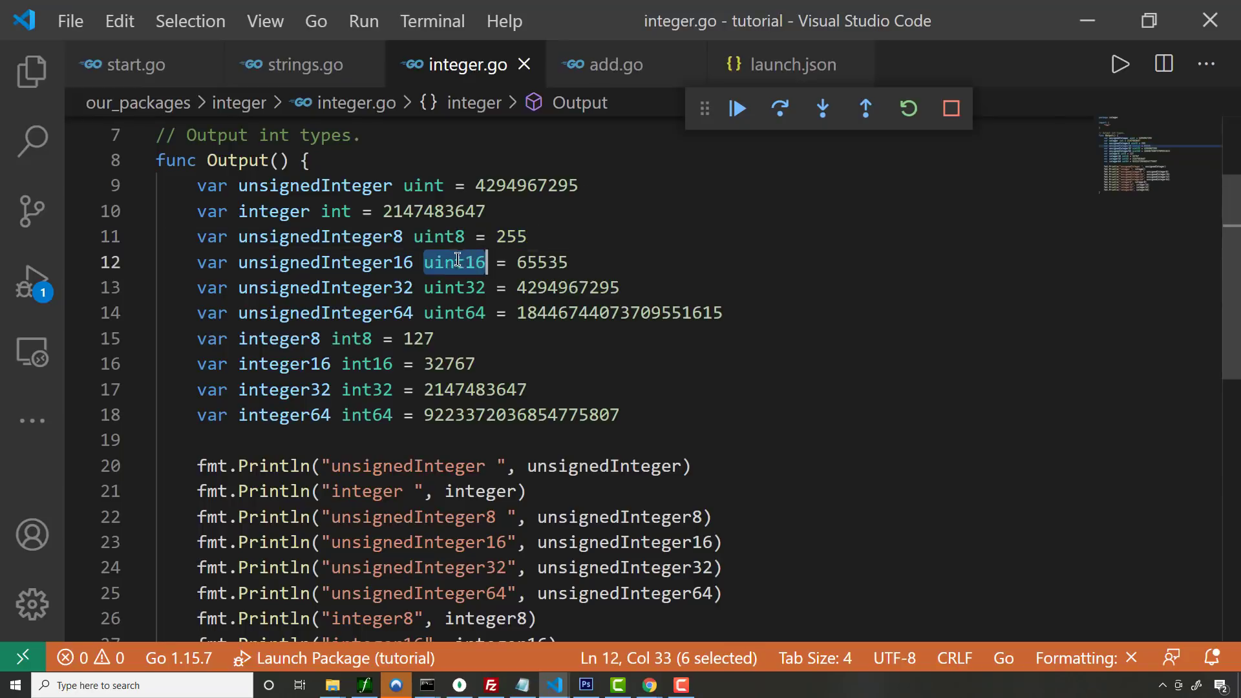
click(443, 235)
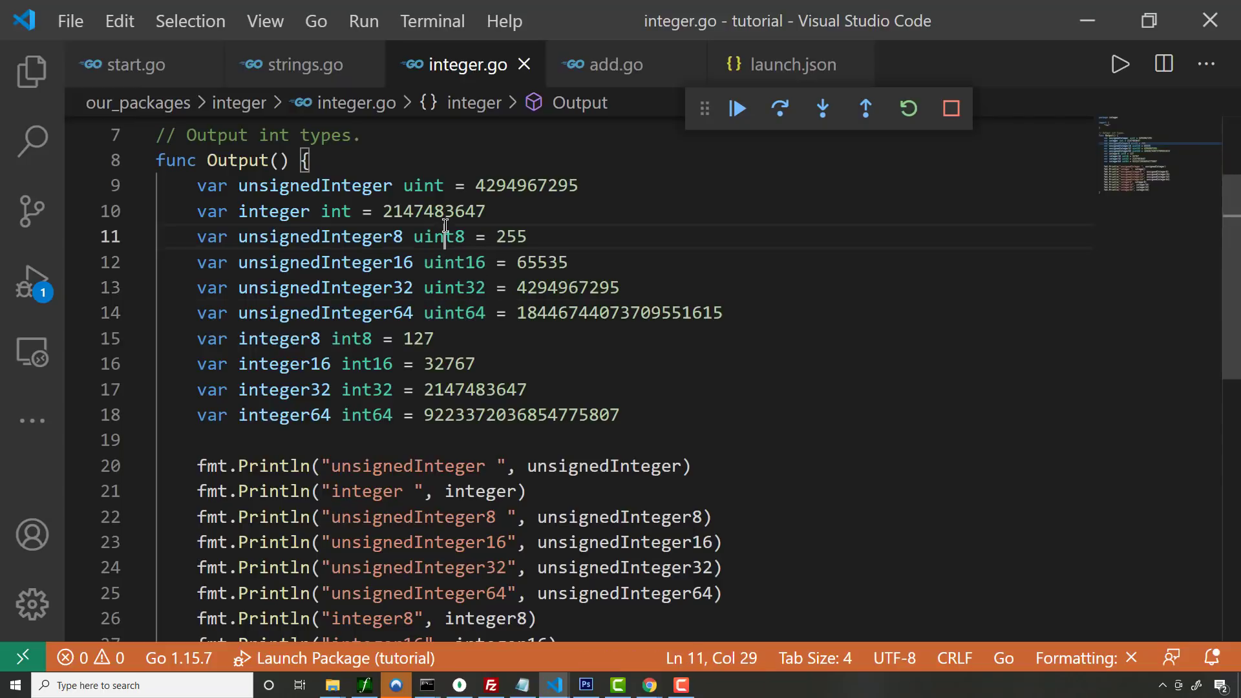
double_click(438, 235)
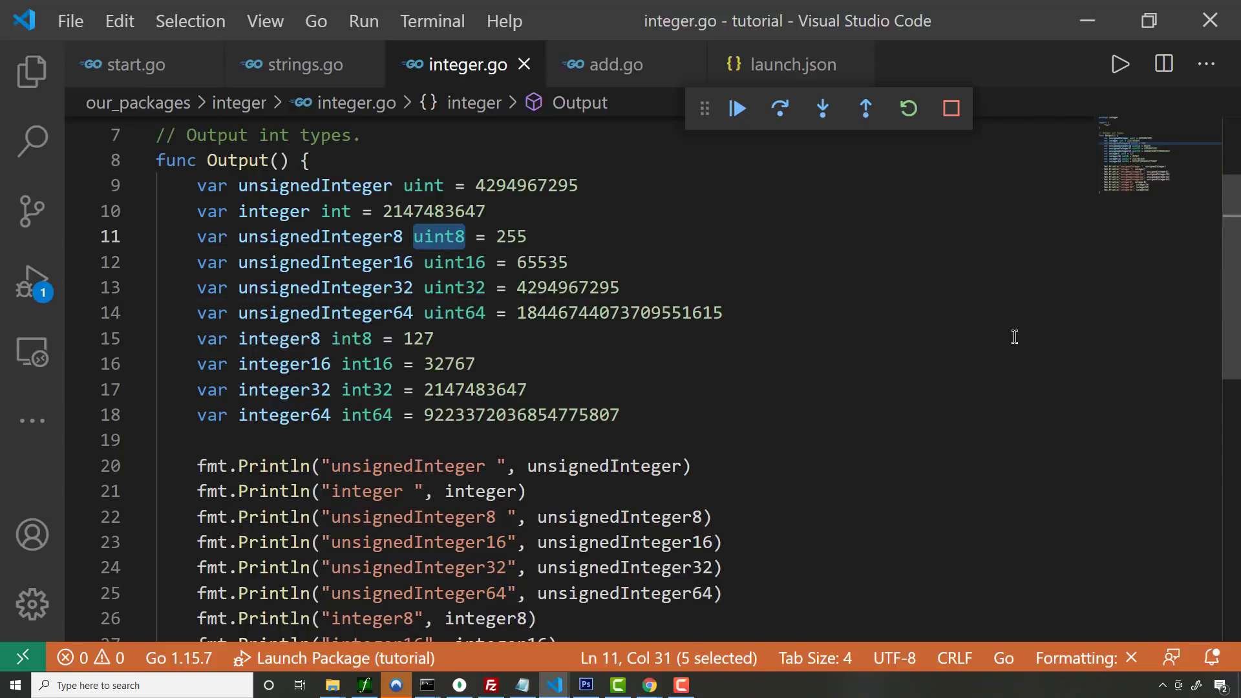
click(647, 685)
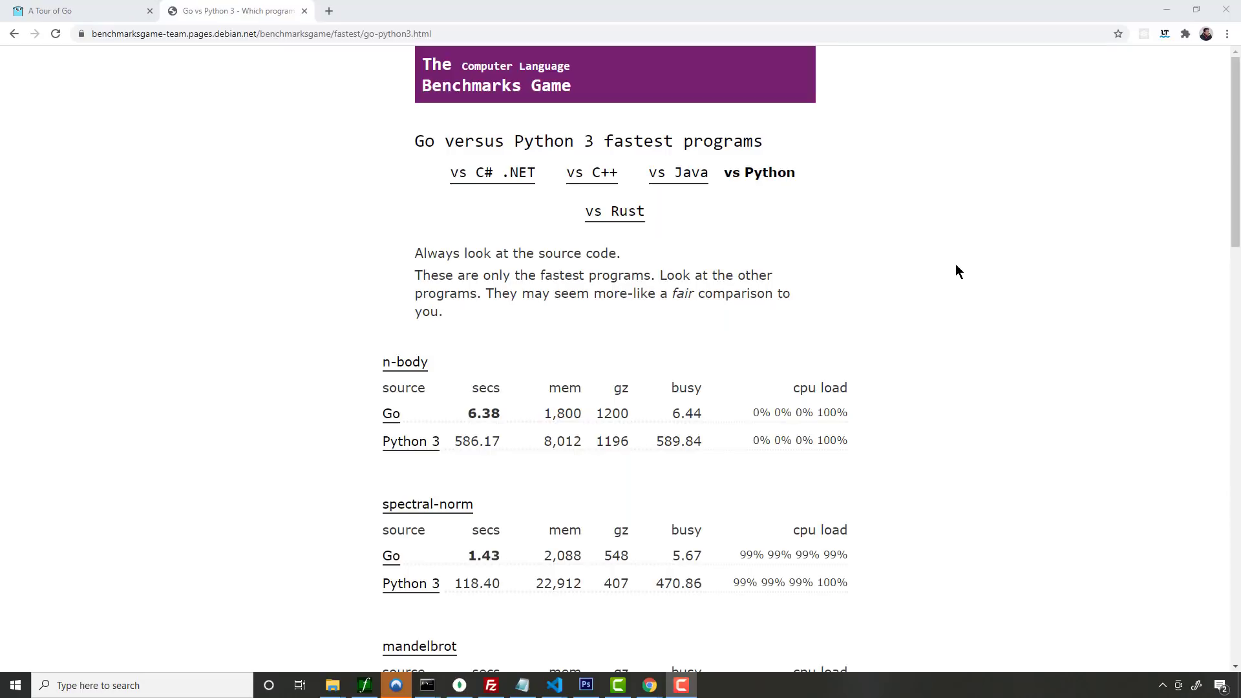
mouse_move(168, 227)
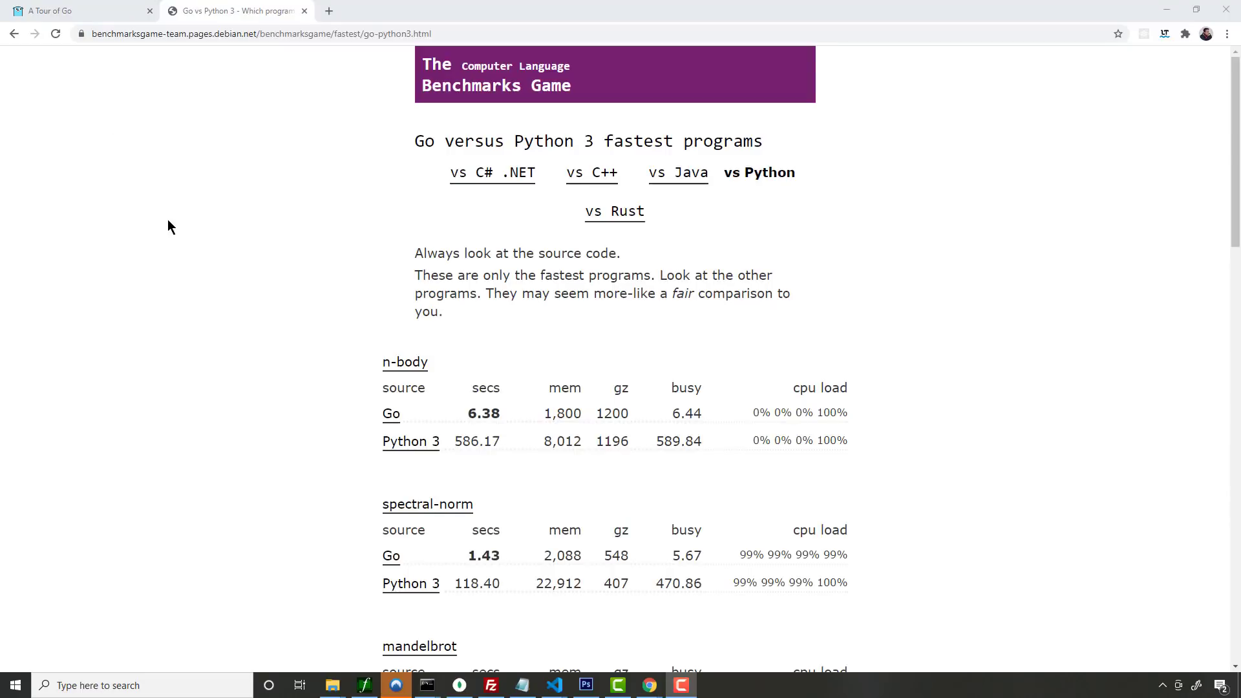
mouse_move(208, 227)
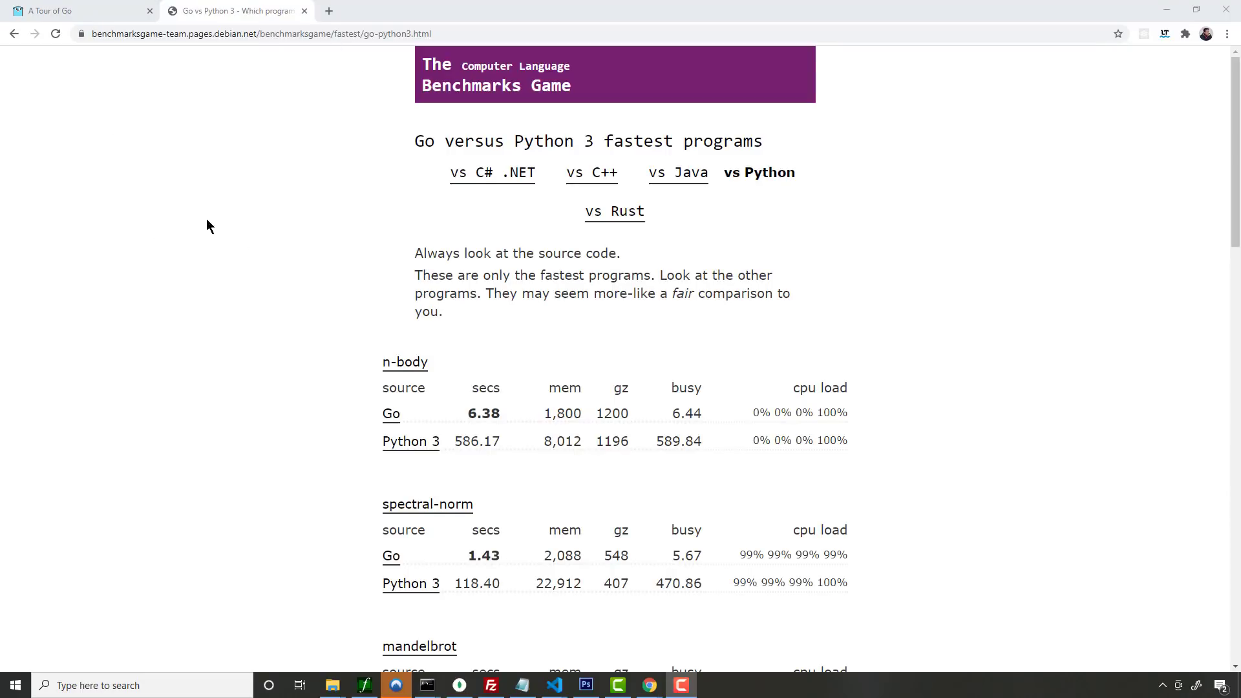
- Scroll through the Go vs Python 3 benchmark results and back to the top
scroll(down, 3)
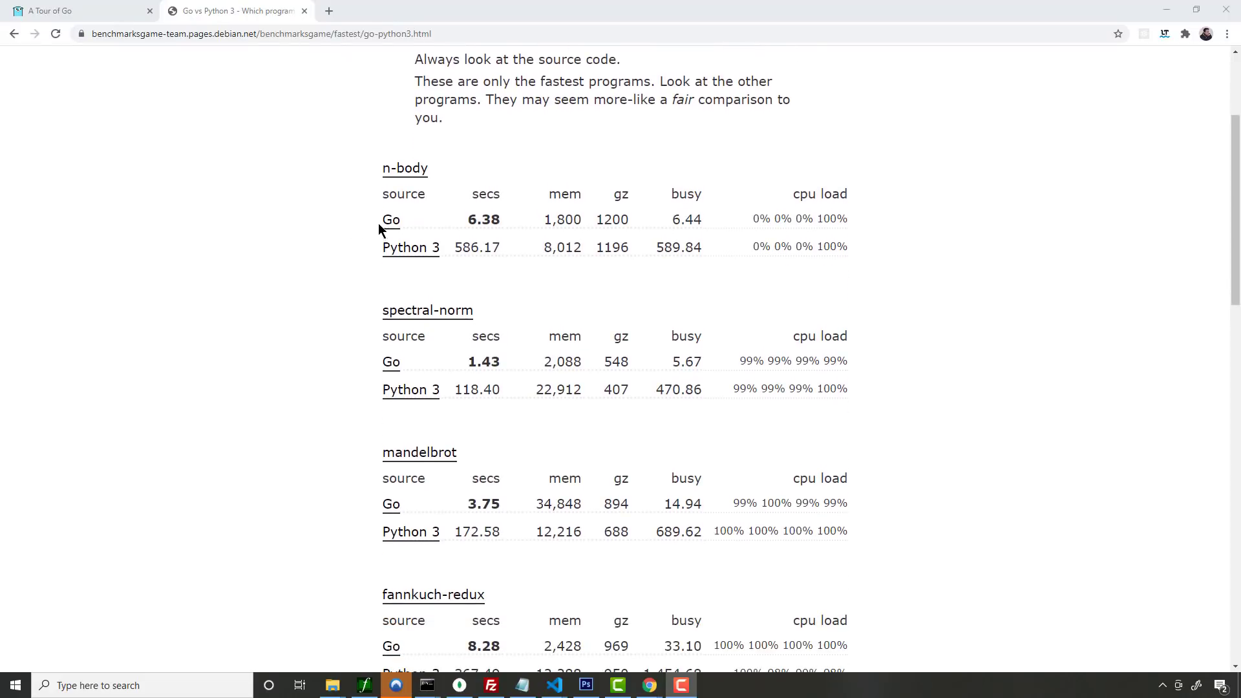
scroll(down, 3)
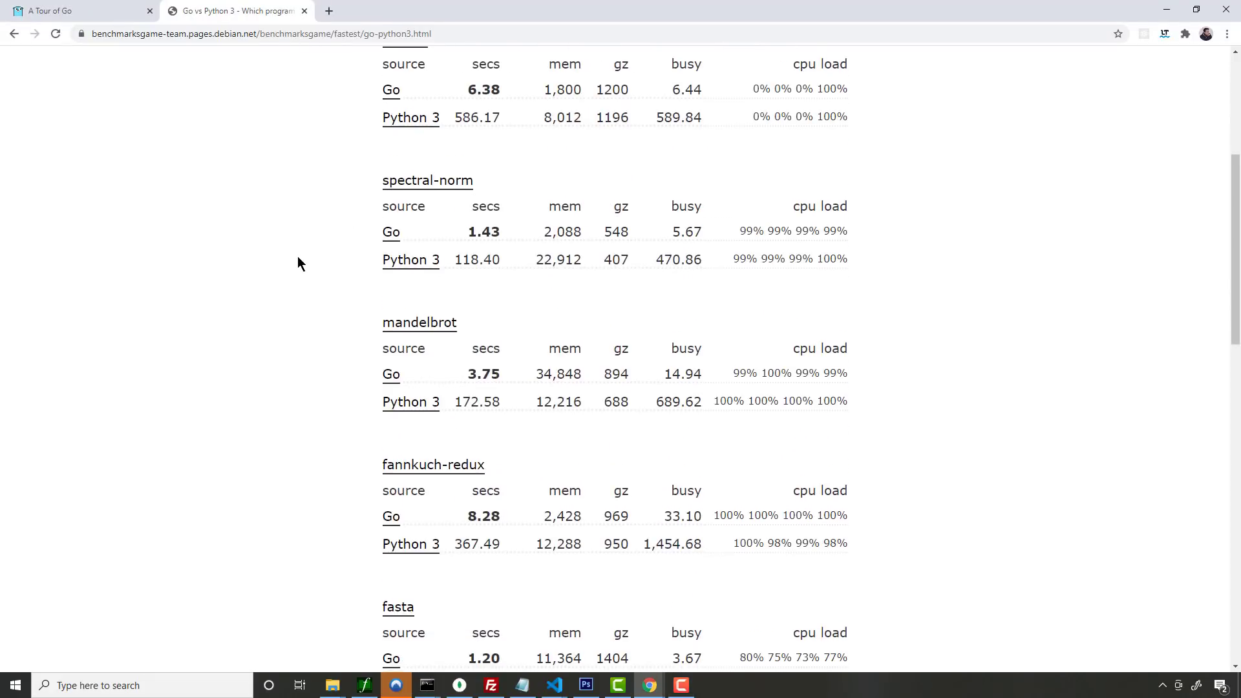
scroll(down, 3)
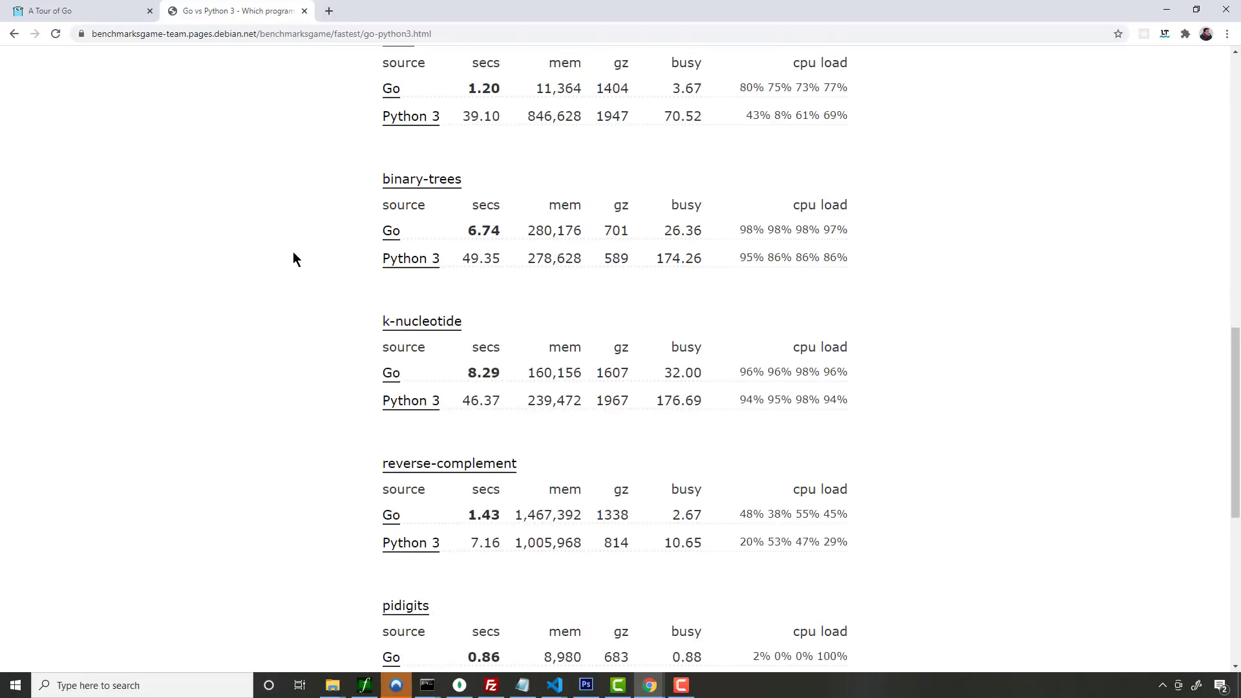
scroll(down, 3)
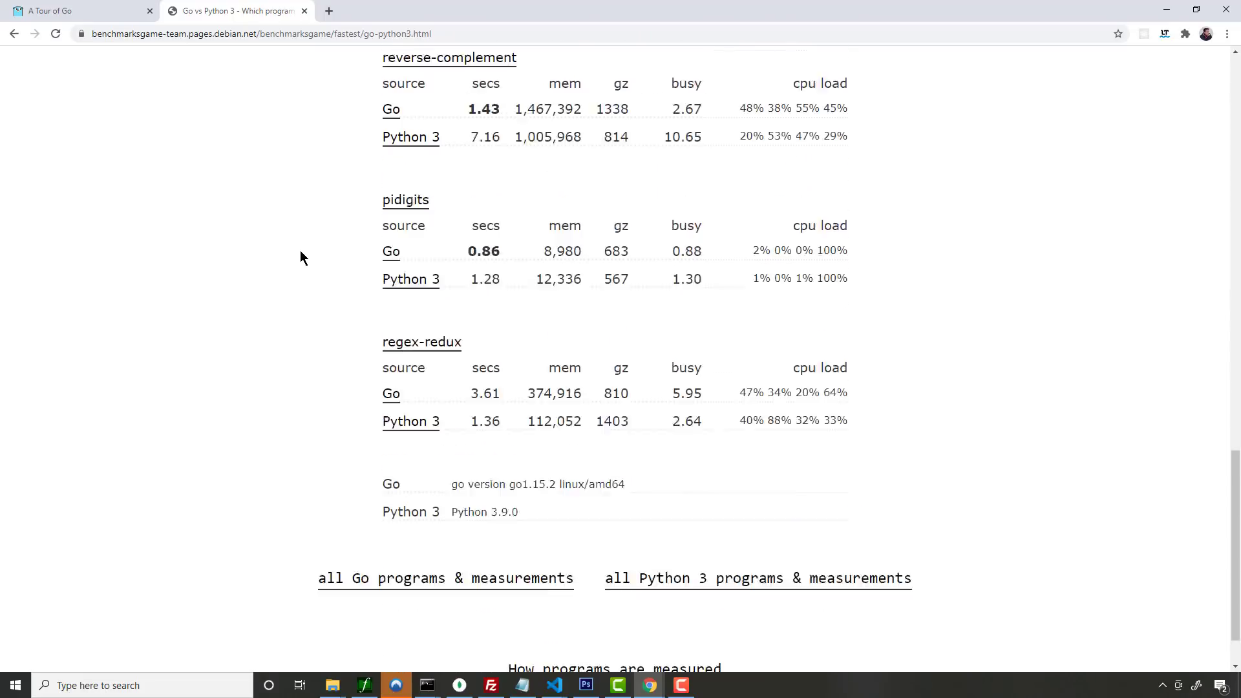
scroll(up, 3)
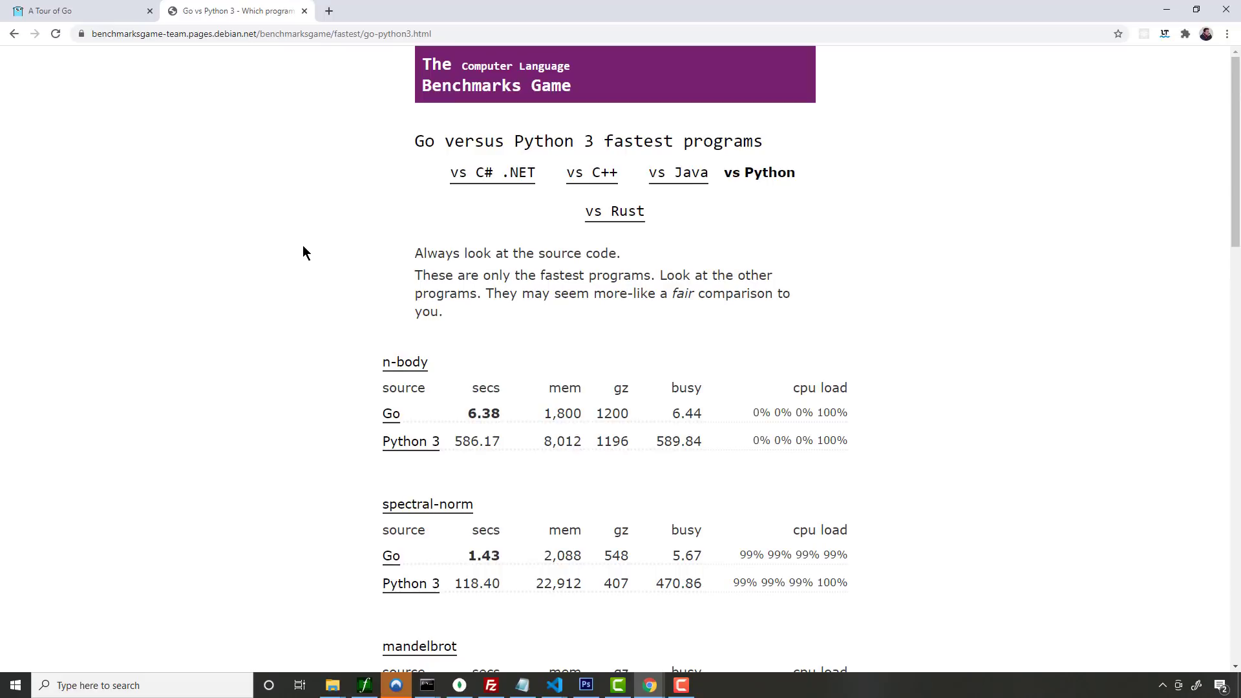
mouse_move(309, 252)
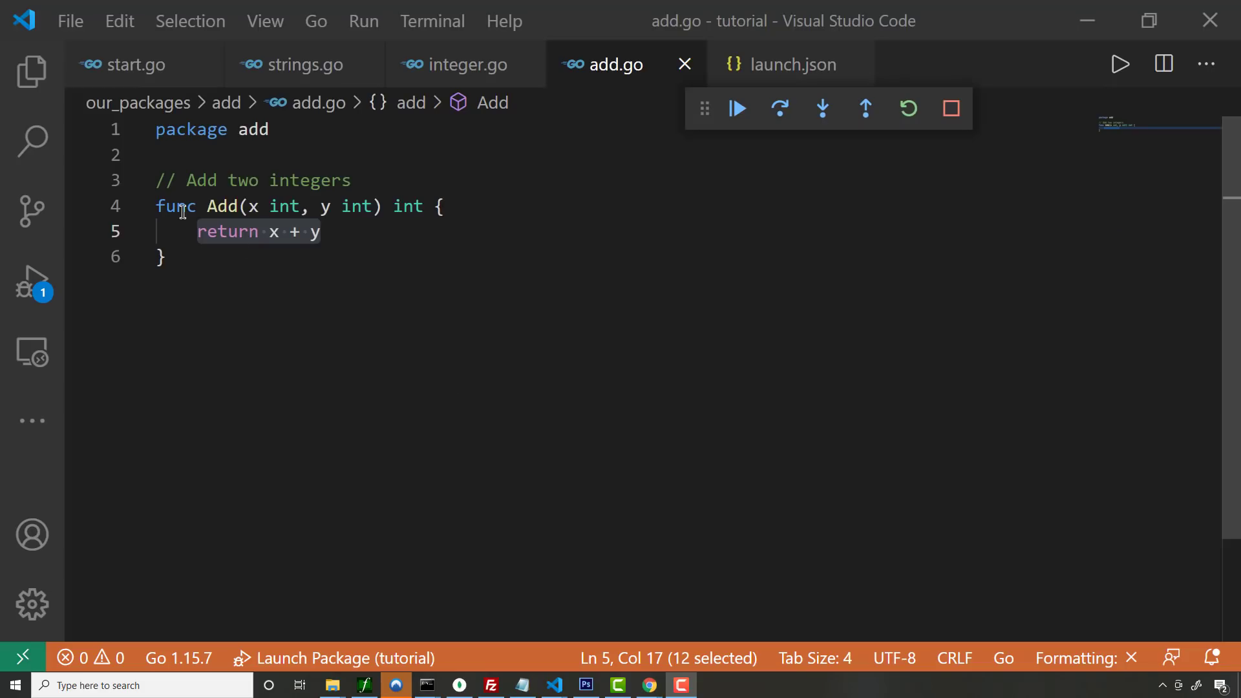
mouse_move(260, 207)
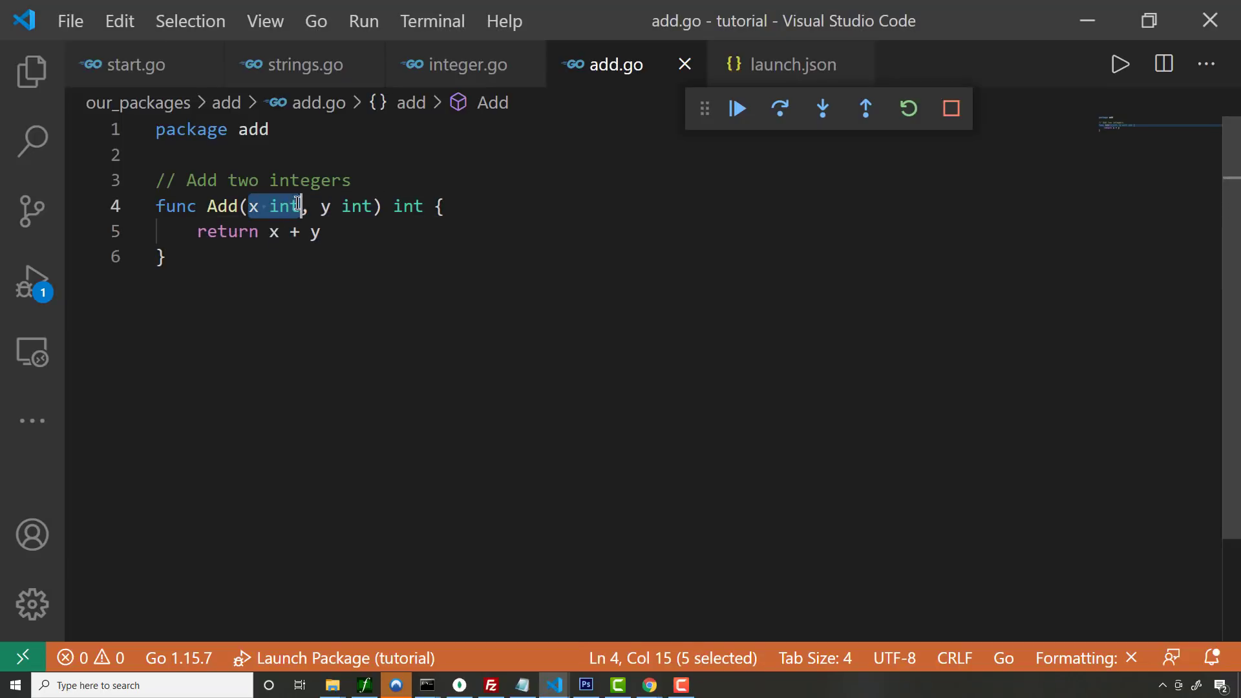
- Highlight both parameters of Add and their int types in add.go
drag(301, 207, 375, 207)
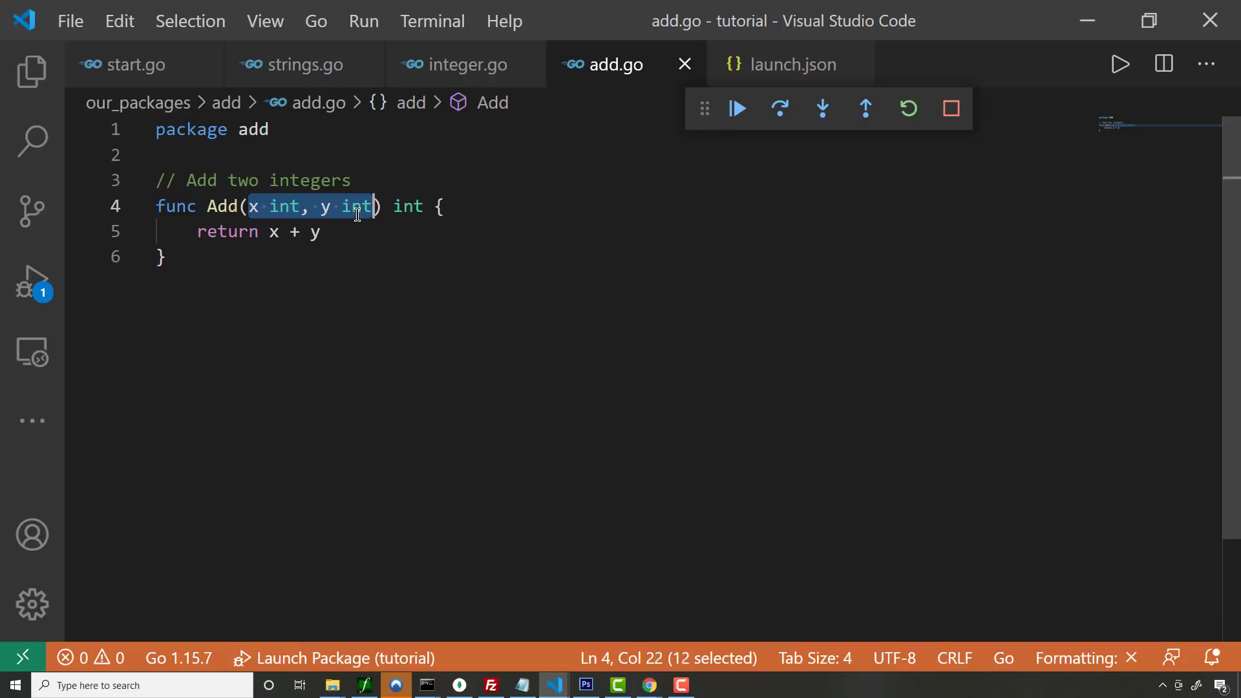
double_click(283, 207)
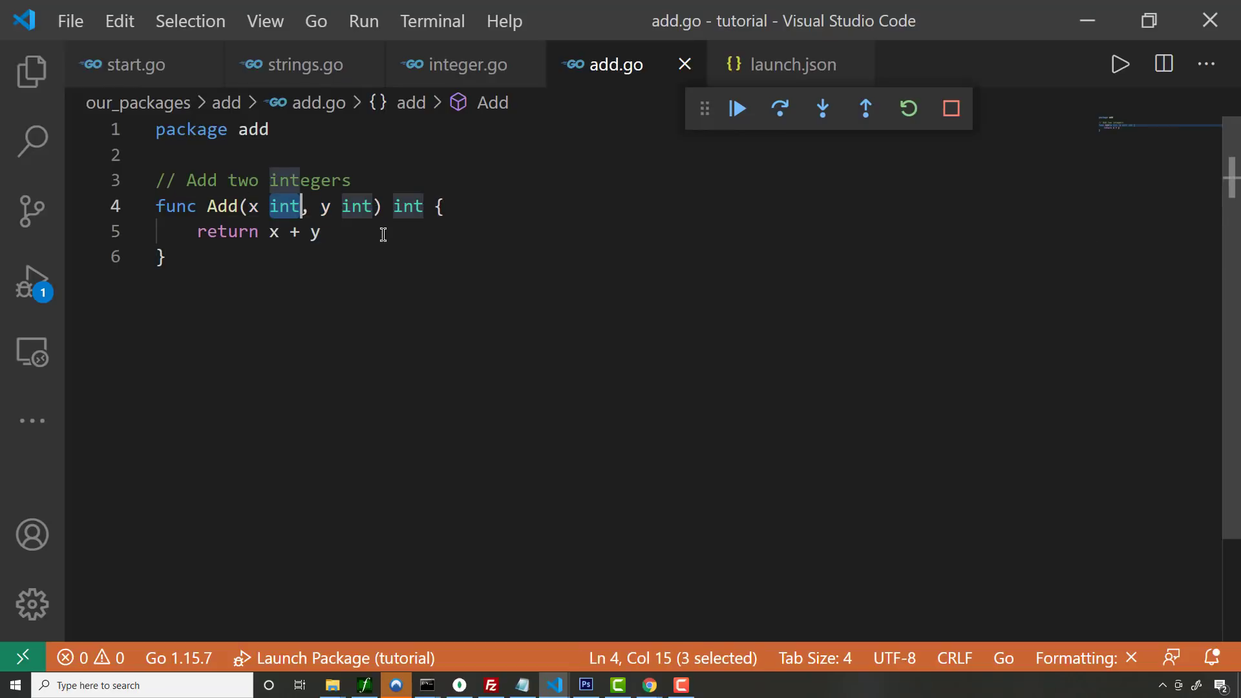
mouse_move(238, 205)
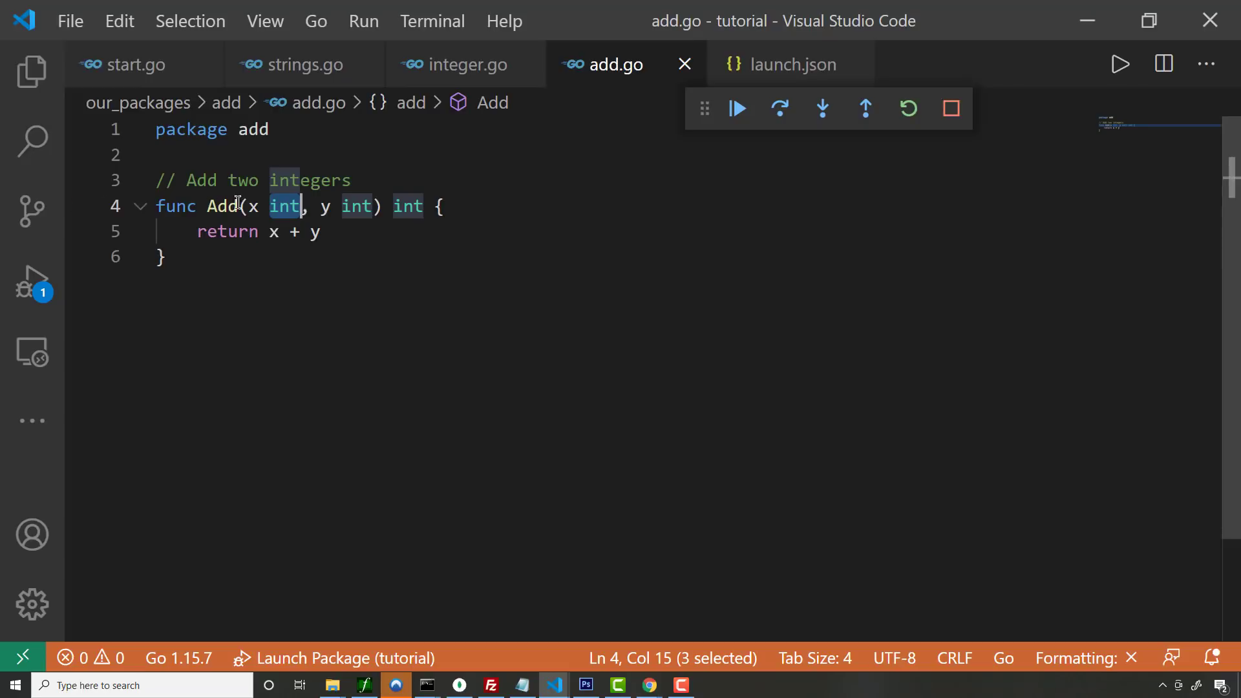
click(368, 232)
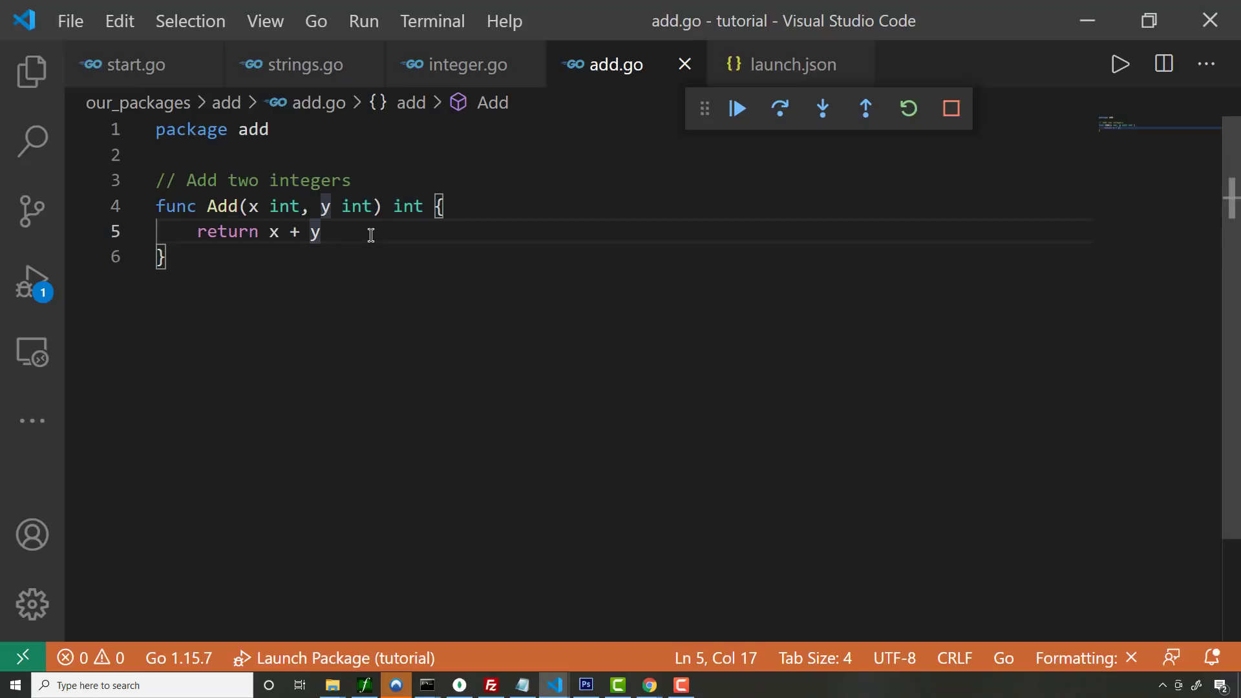
double_click(406, 207)
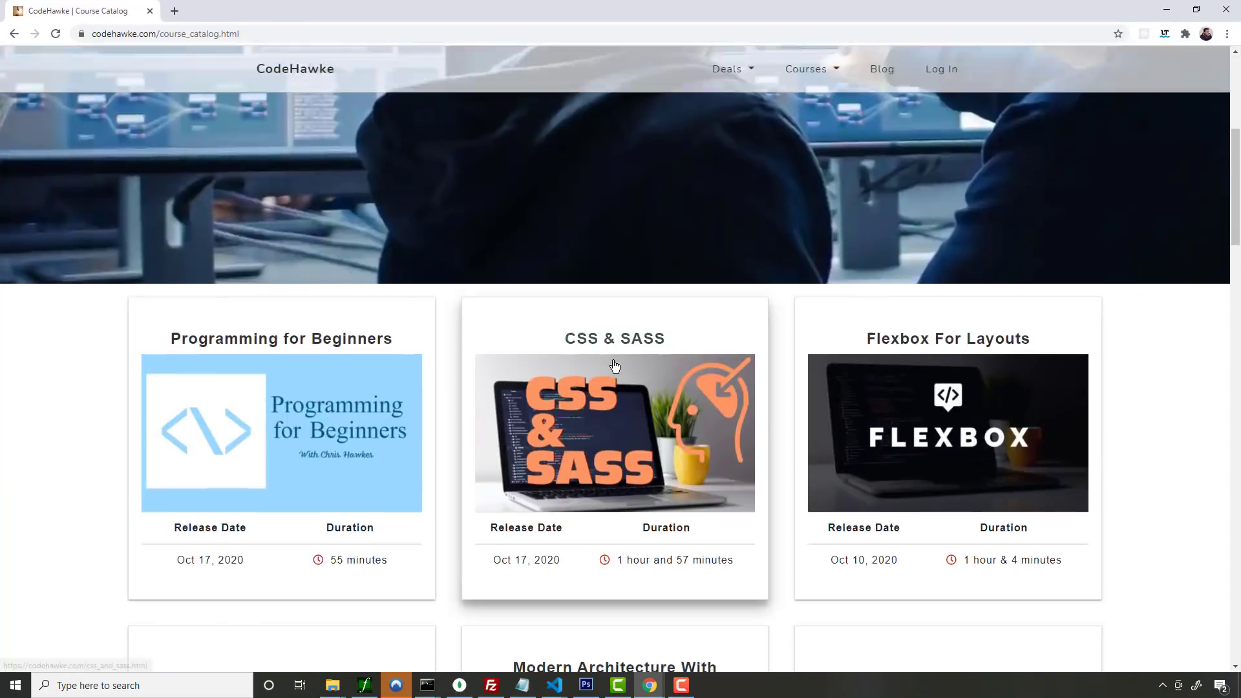
- Scroll the CodeHawke course catalog down to its last courses and footer
scroll(down, 3)
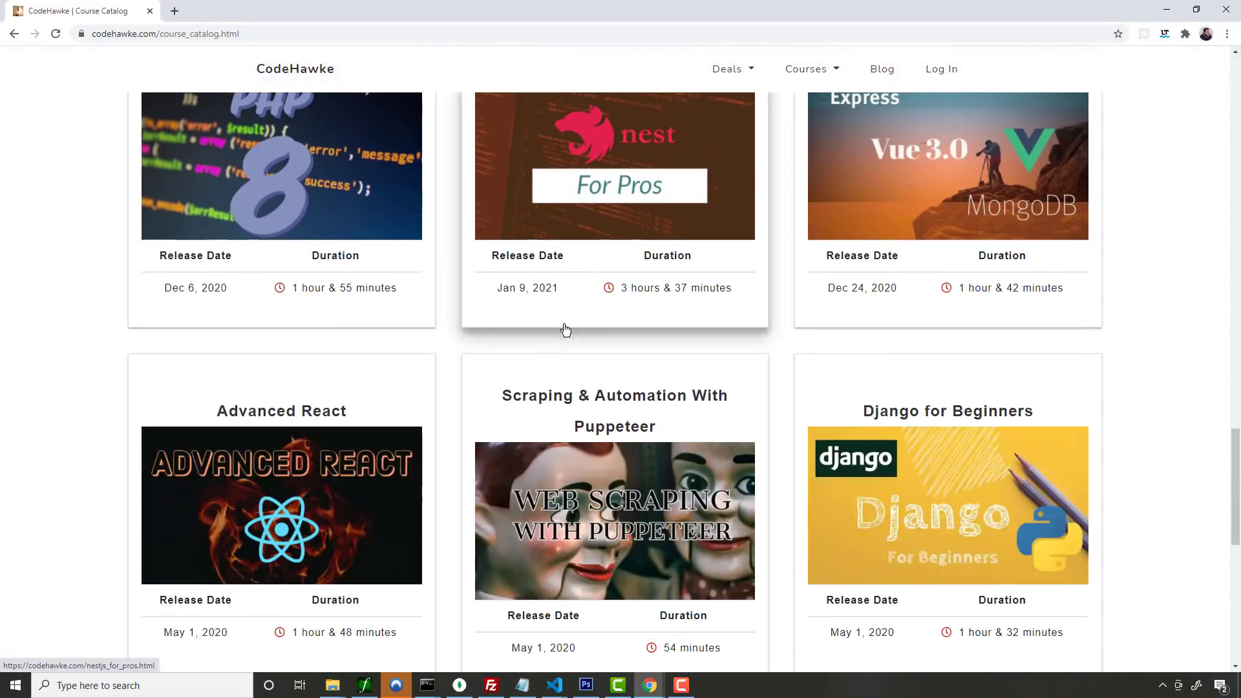
scroll(down, 3)
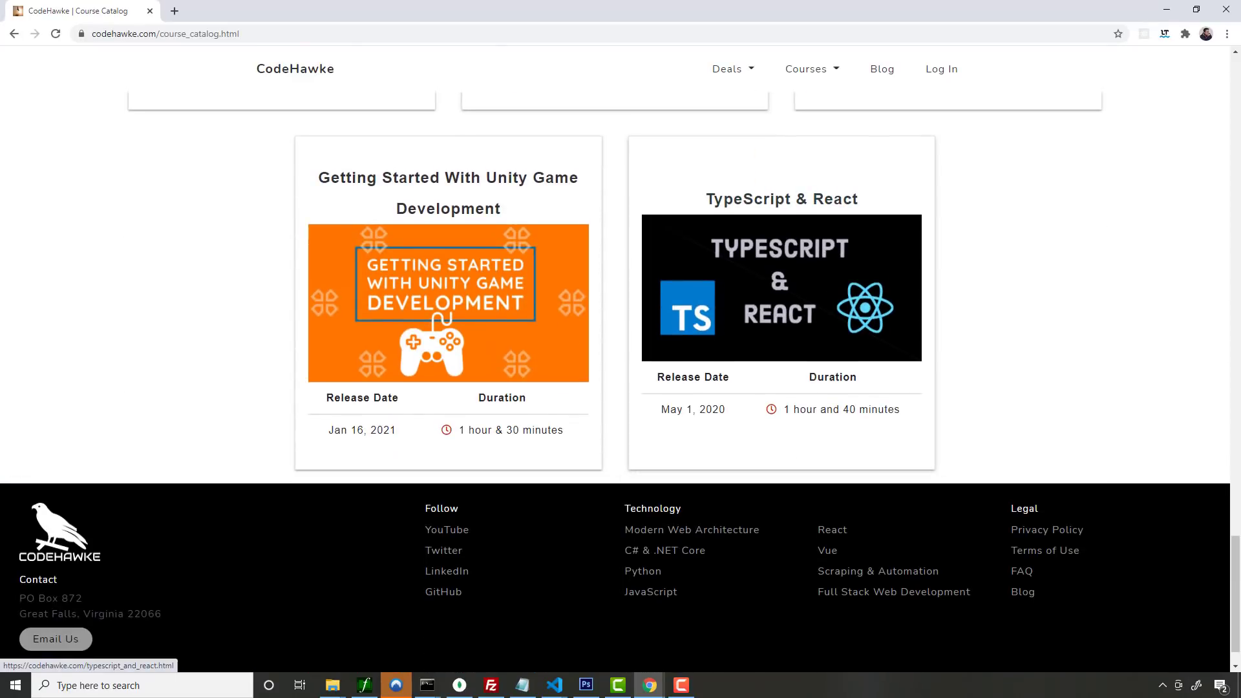